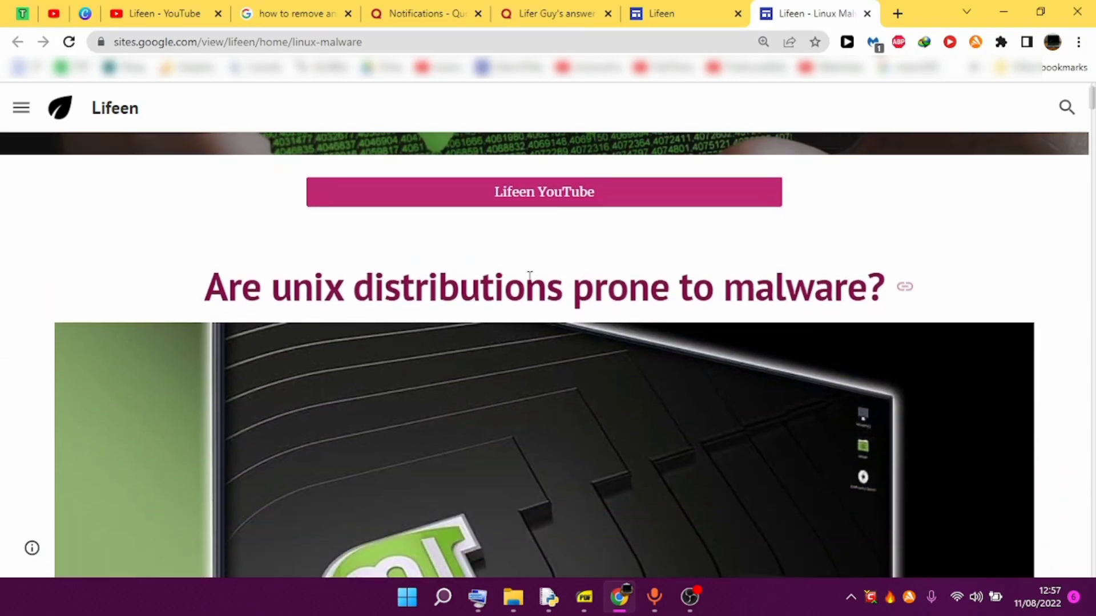
# Leave Avast via its Menu and resume the Kali-Linux VM's saved state.
pyautogui.scroll(-3)
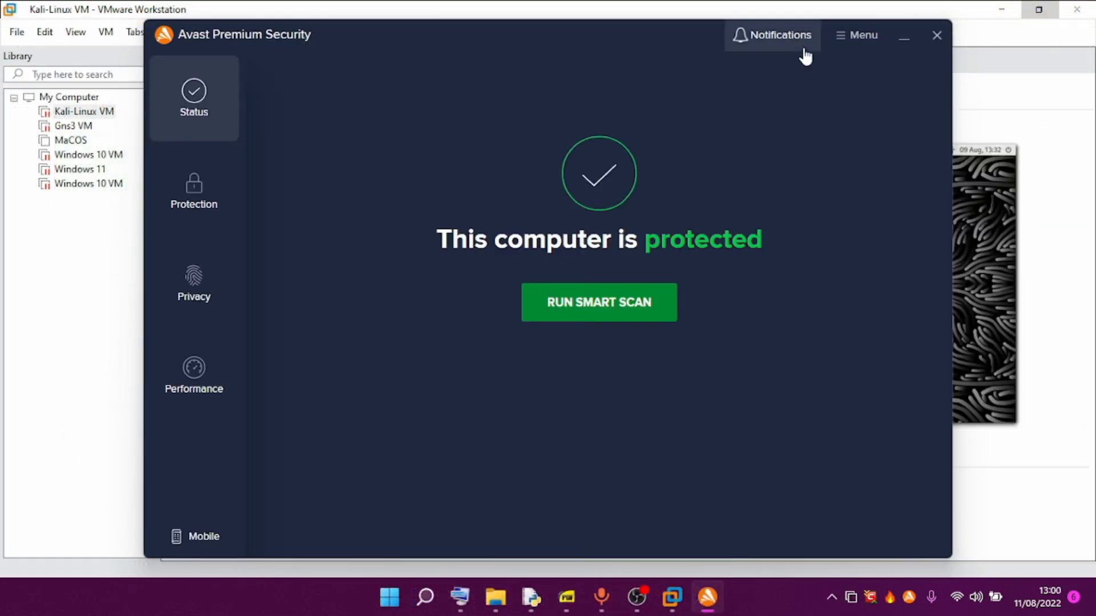
pyautogui.moveTo(859, 35)
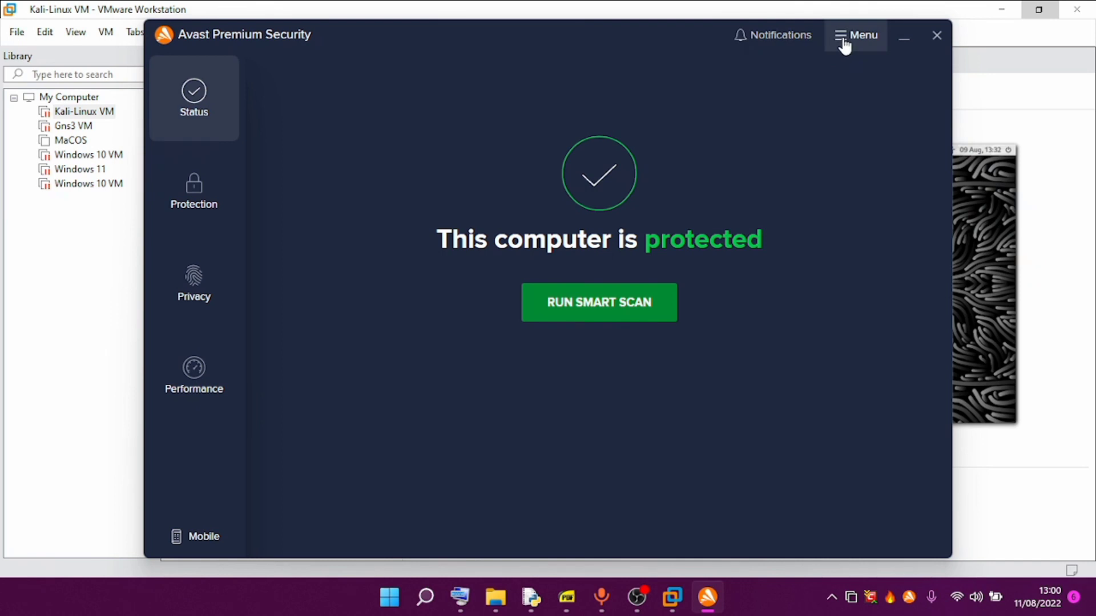
pyautogui.click(937, 35)
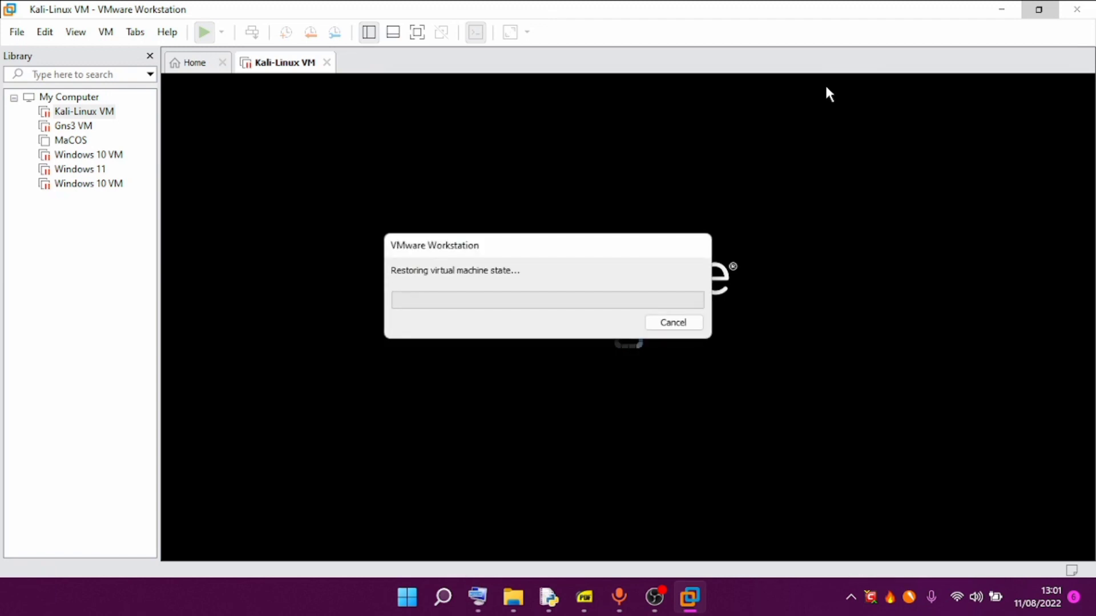
# View the Kali-Linux VM's snapshots, with 'Before Malware 1' preceding the current state.
pyautogui.click(336, 32)
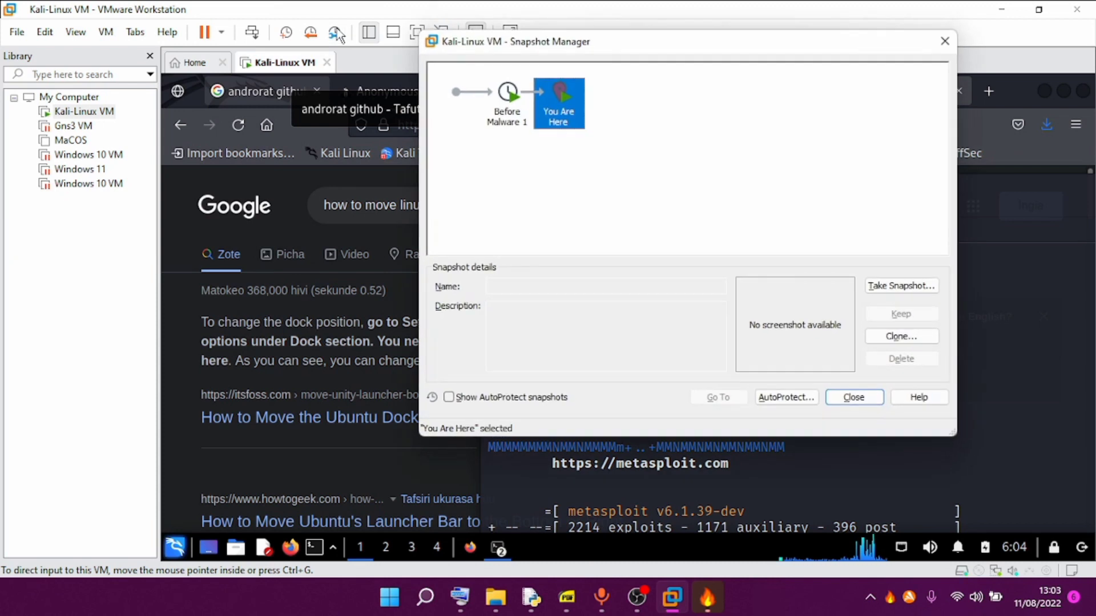
pyautogui.moveTo(345, 42)
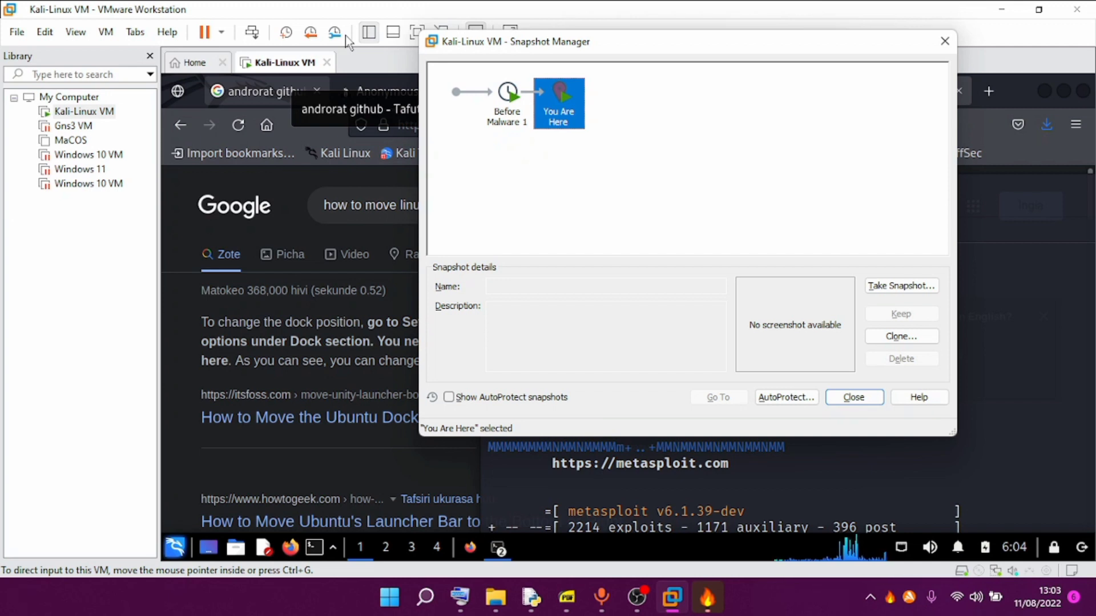
pyautogui.moveTo(718, 80)
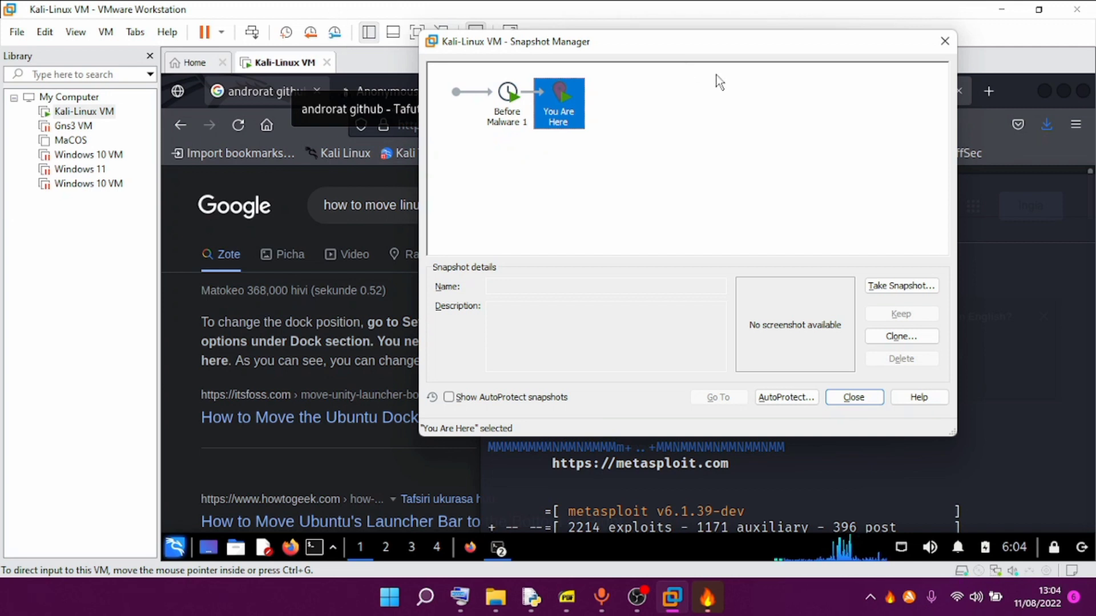
pyautogui.click(901, 285)
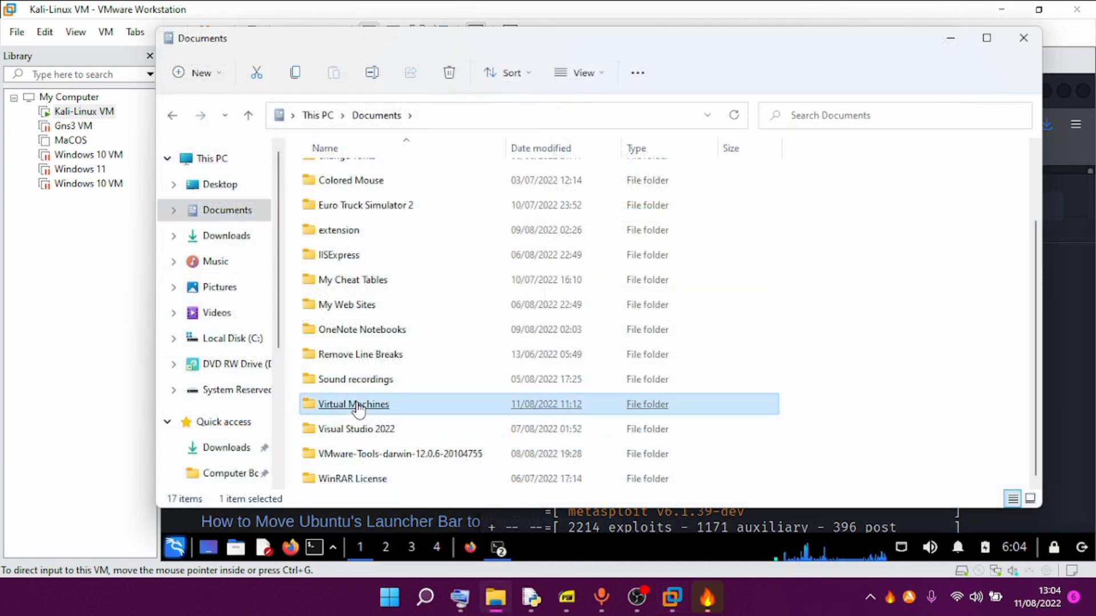
# Browse into Virtual Machines > Kali Linux VM and select one of its VMDK disk files.
pyautogui.doubleClick(353, 404)
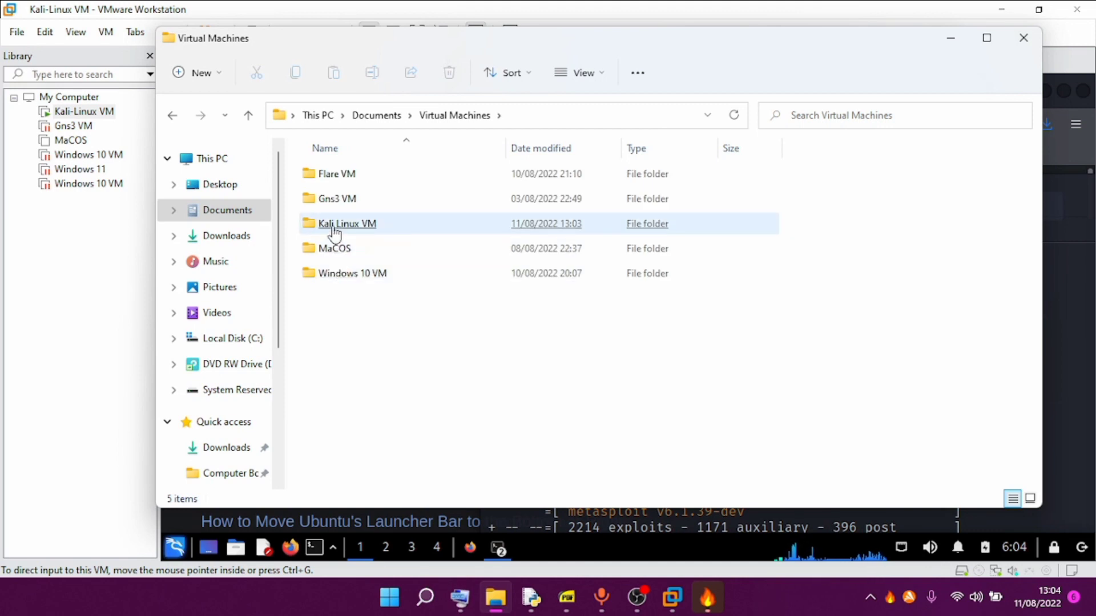
pyautogui.doubleClick(347, 224)
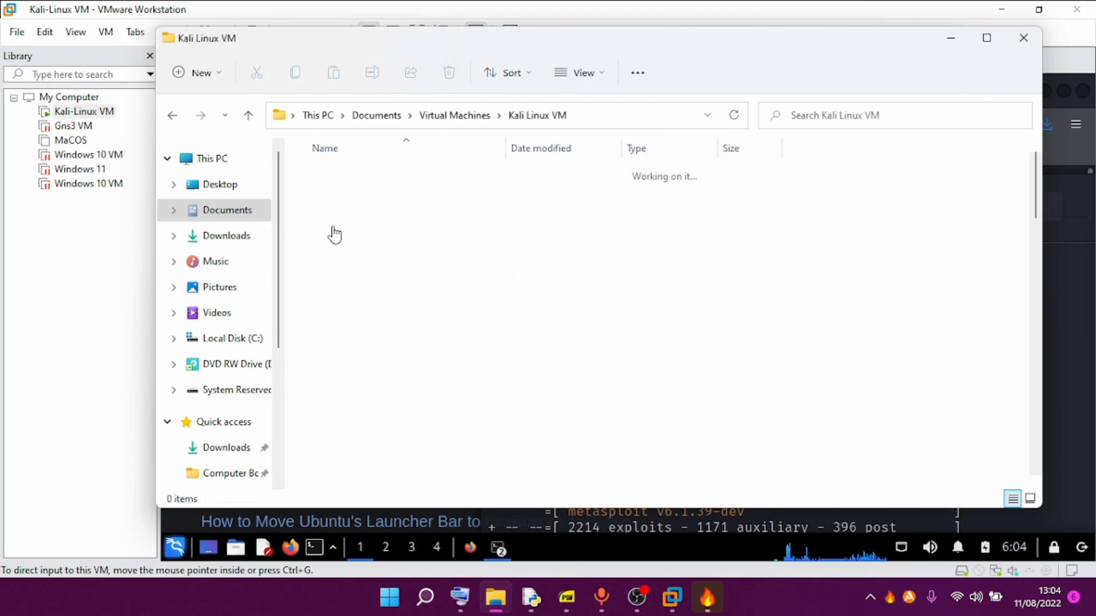
pyautogui.click(405, 327)
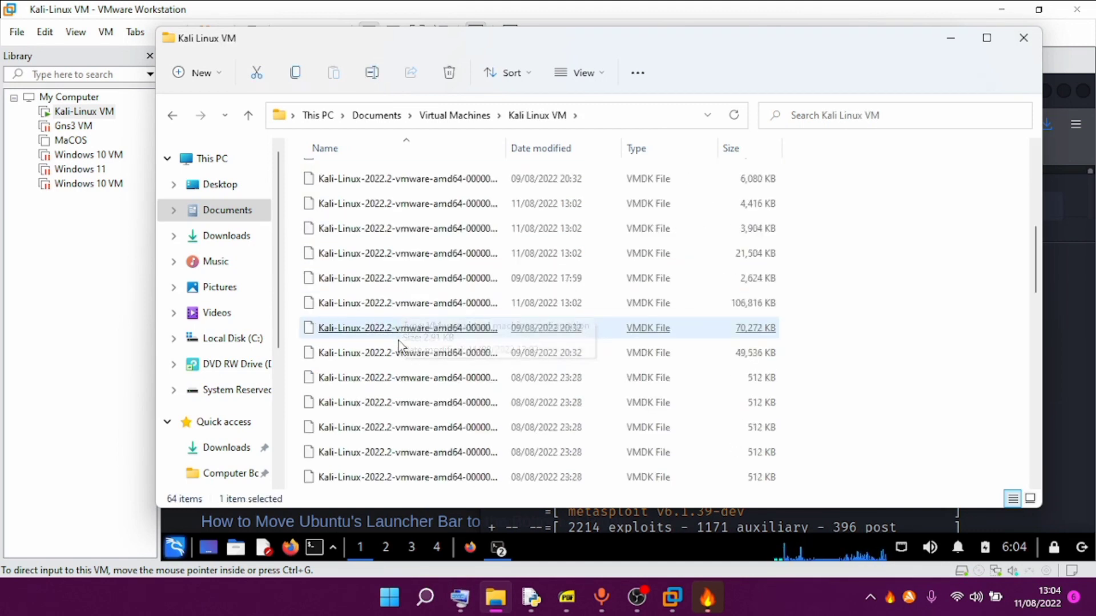
pyautogui.scroll(-3)
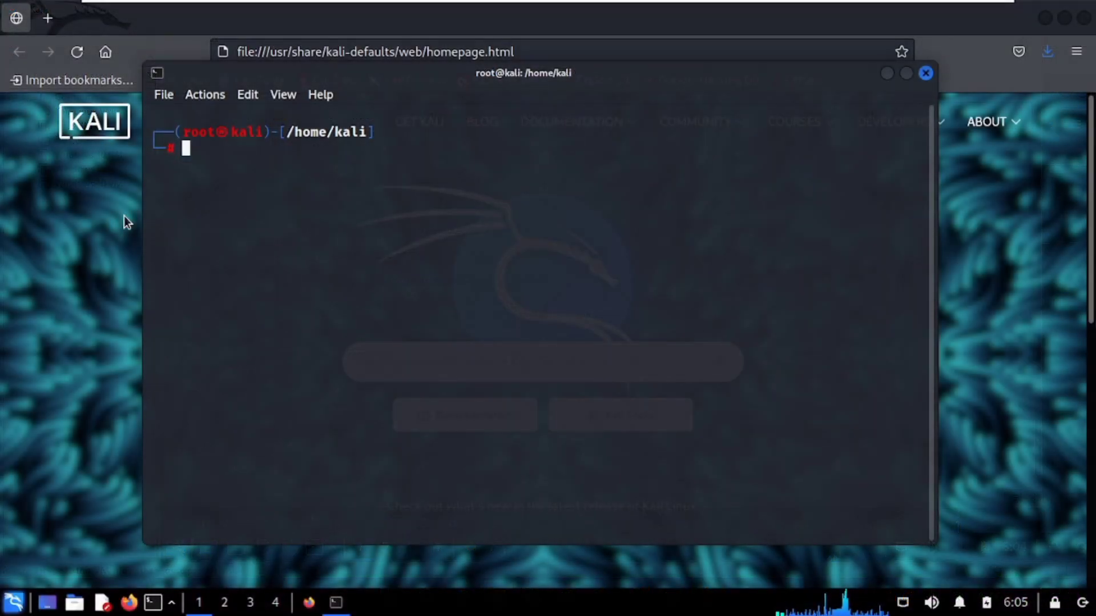
# Start a new QTerminal tab and elevate it to root with sudo su.
pyautogui.click(164, 95)
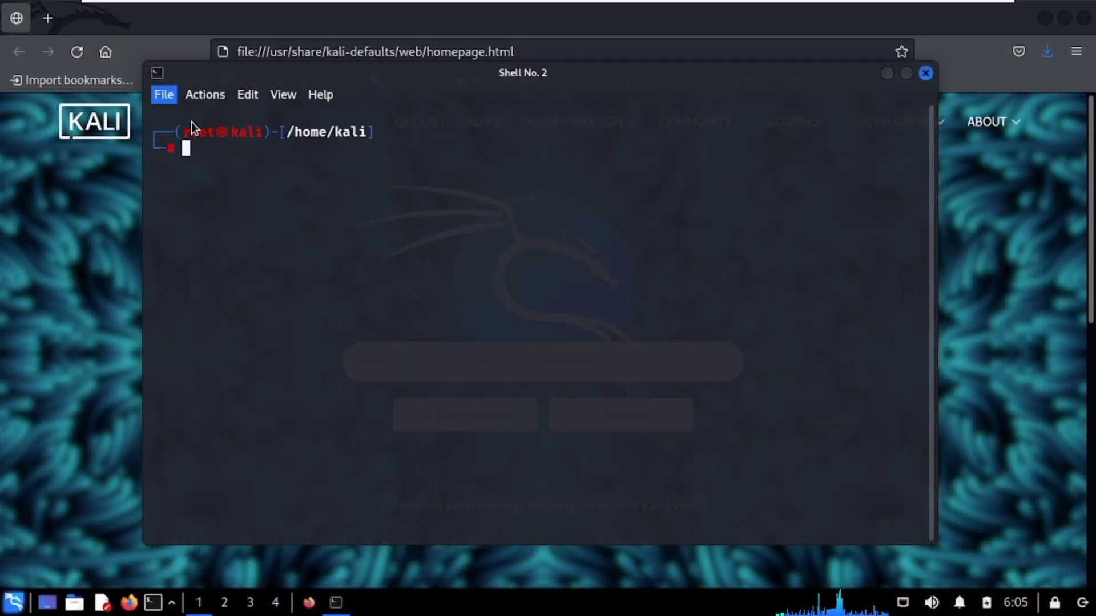
pyautogui.click(163, 95)
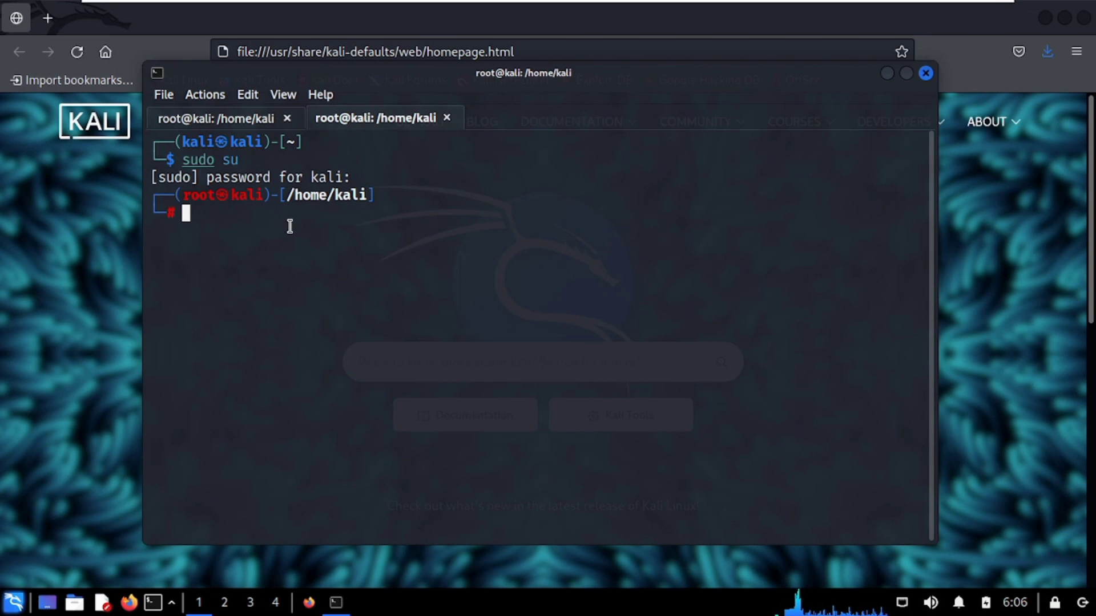
pyautogui.rightClick(374, 118)
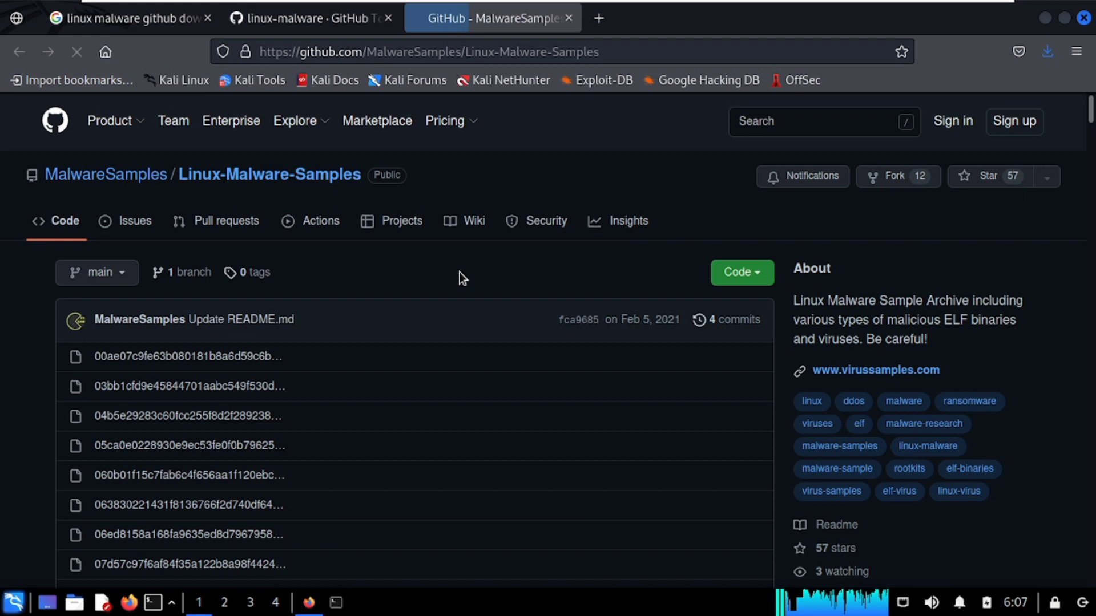
# Download the first 00ae07c9… sample (7.71 MB) from the Linux-Malware-Samples repository.
pyautogui.scroll(-3)
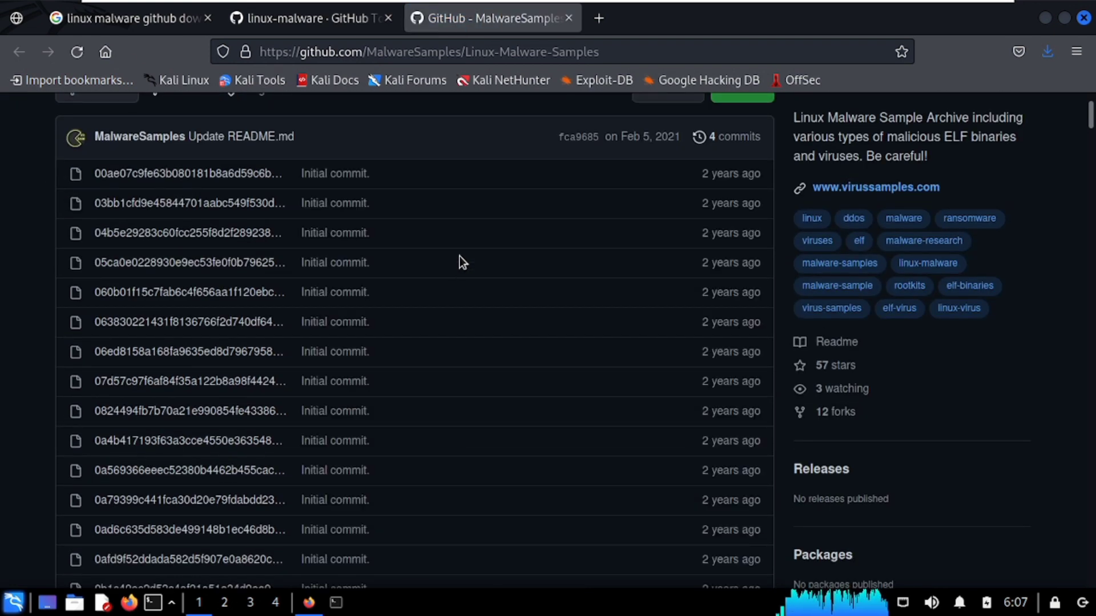
pyautogui.moveTo(460, 266)
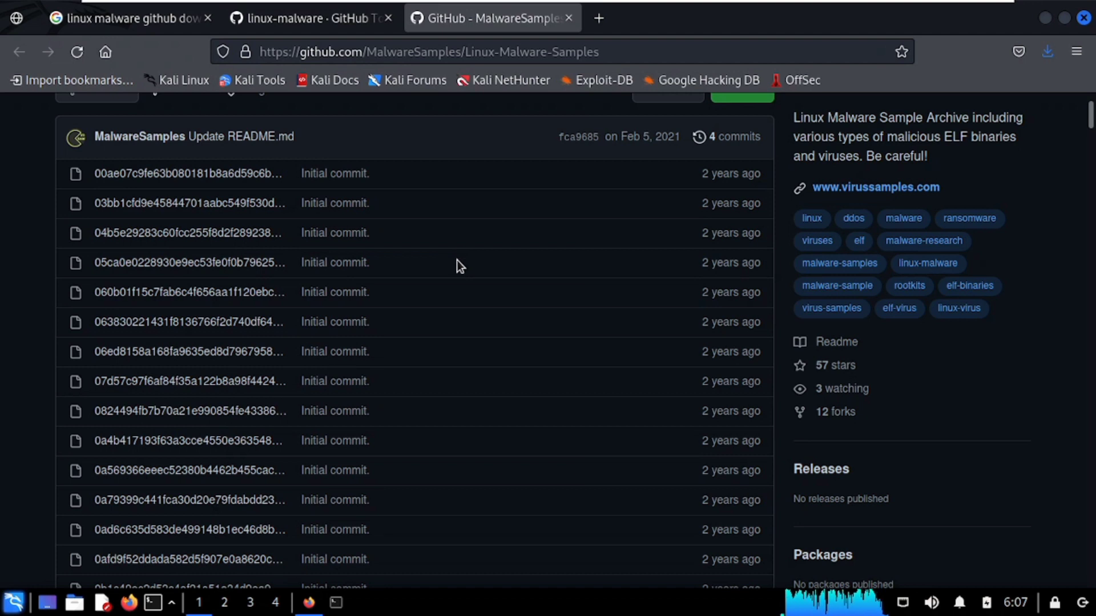
pyautogui.click(185, 174)
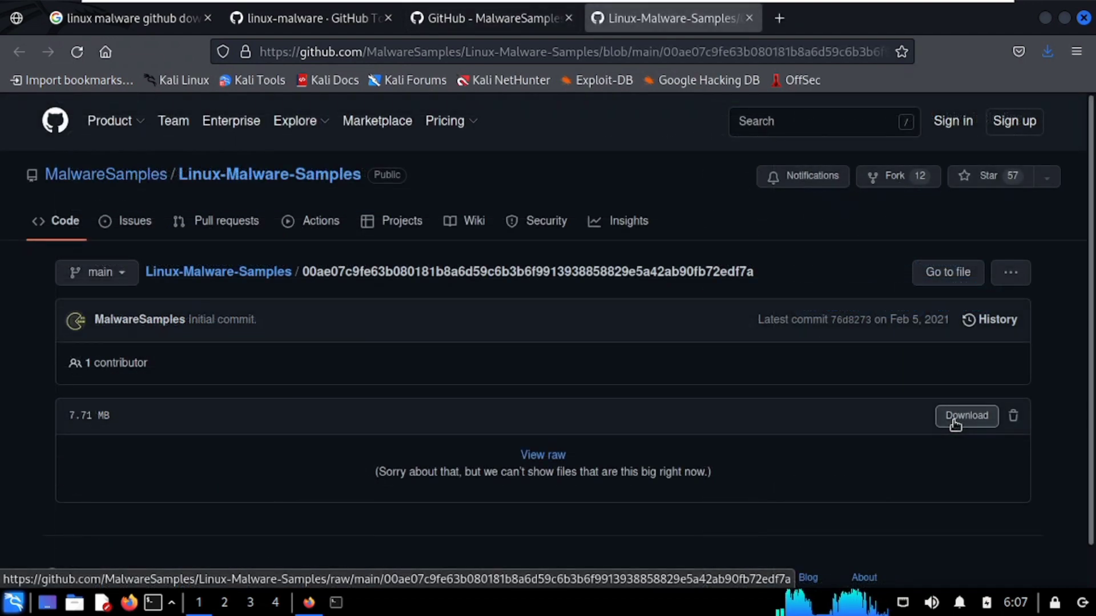
pyautogui.click(967, 415)
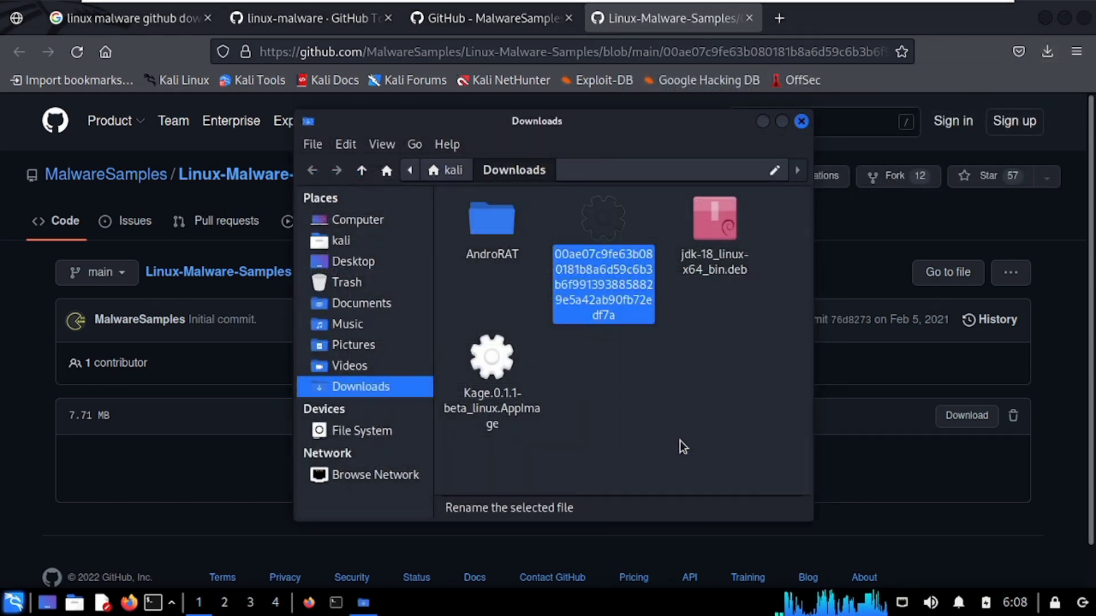
# Rename the downloaded sample to malware1 and start a terminal in the Downloads folder.
pyautogui.write('malawre')
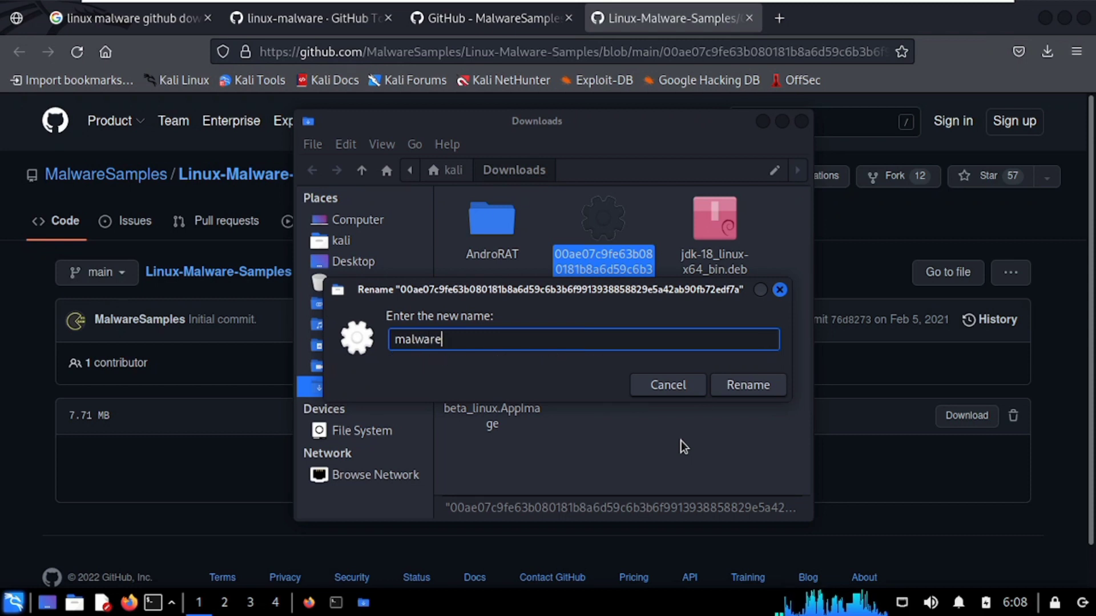
pyautogui.write('1')
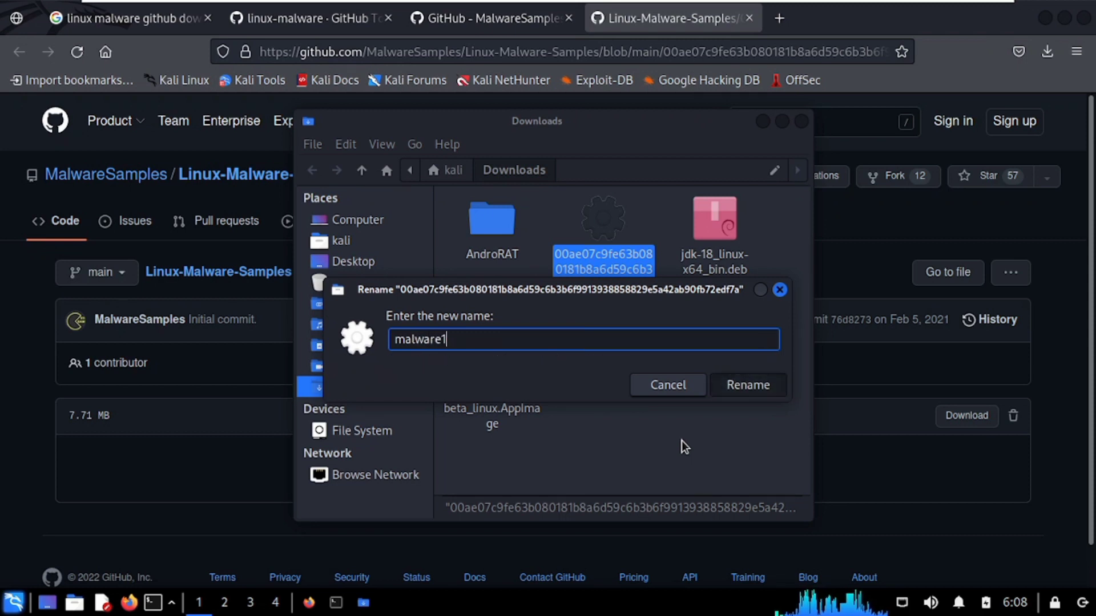
pyautogui.click(747, 384)
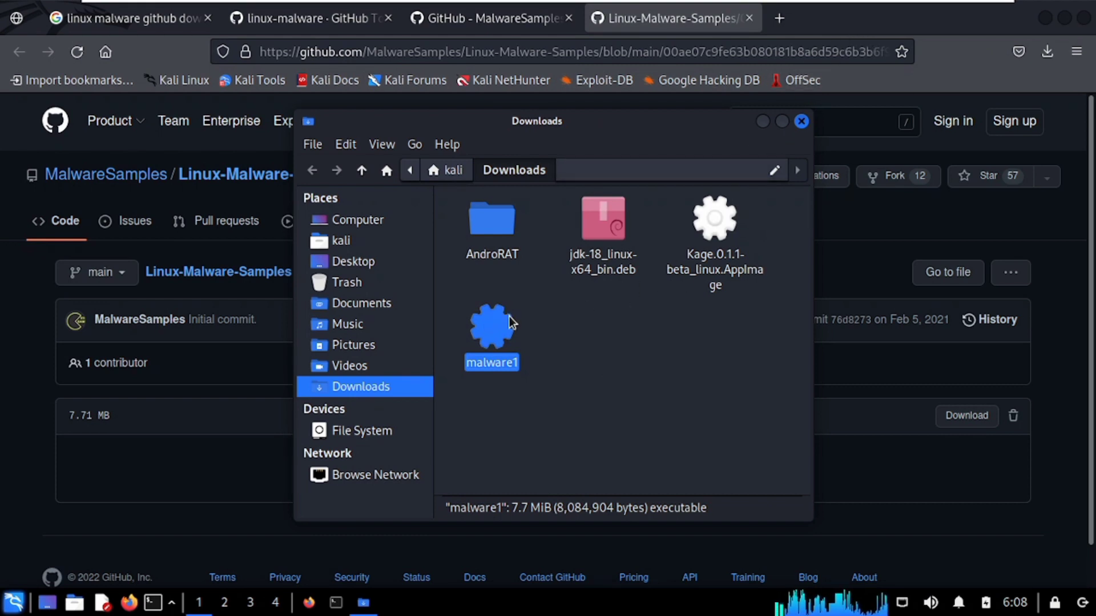
pyautogui.rightClick(491, 329)
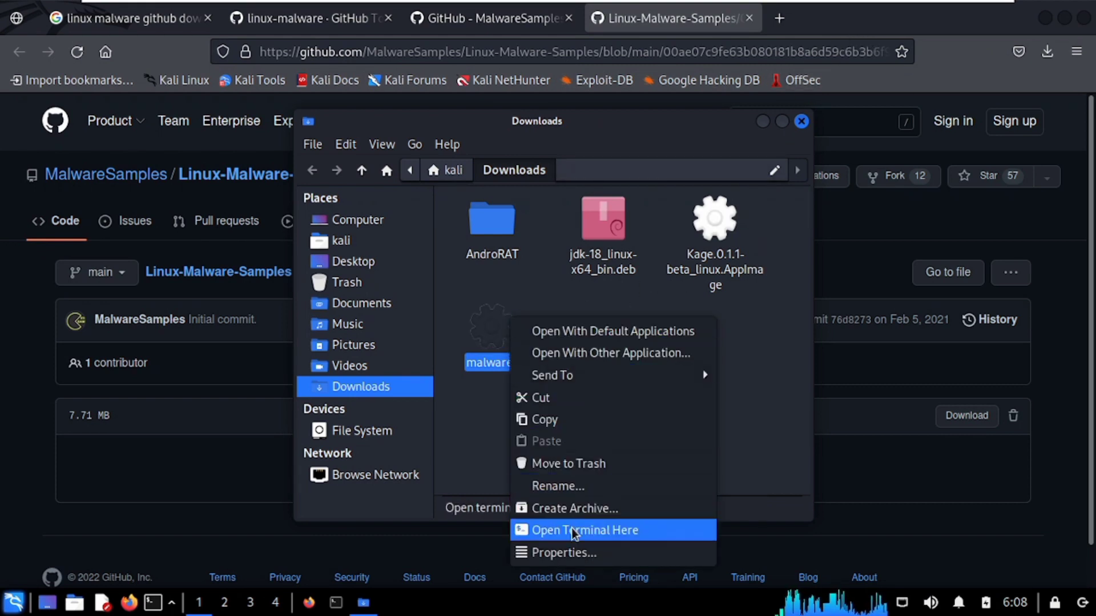
pyautogui.click(562, 552)
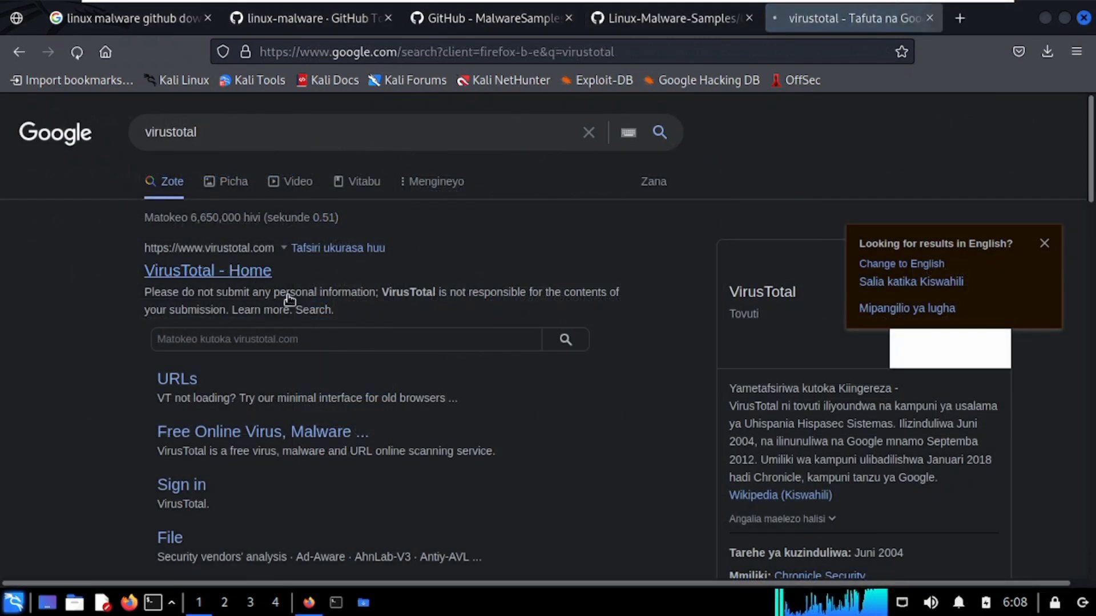
# Load the VirusTotal report for malware1 and review its Linux coin miner detections.
pyautogui.click(207, 271)
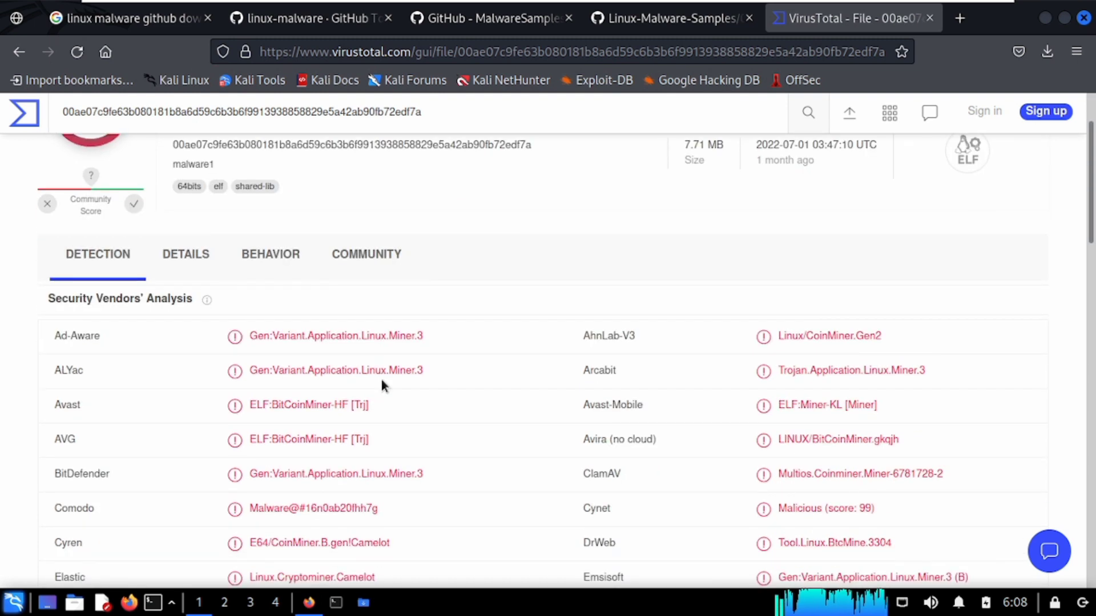
pyautogui.scroll(-3)
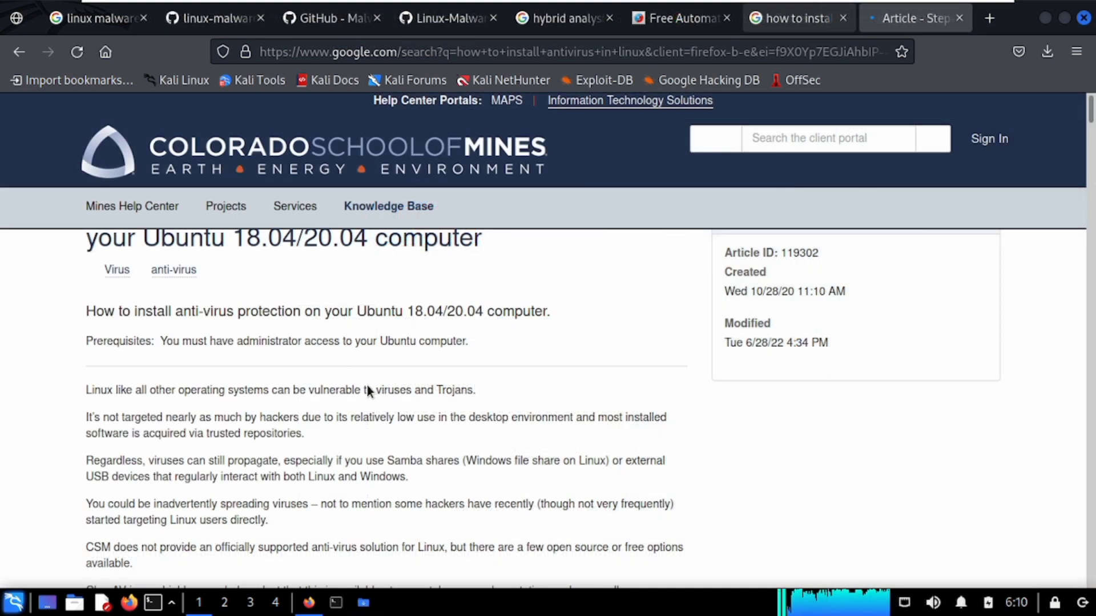
# Return to the Colorado School of Mines ClamAV article and read through its installation steps.
pyautogui.click(796, 17)
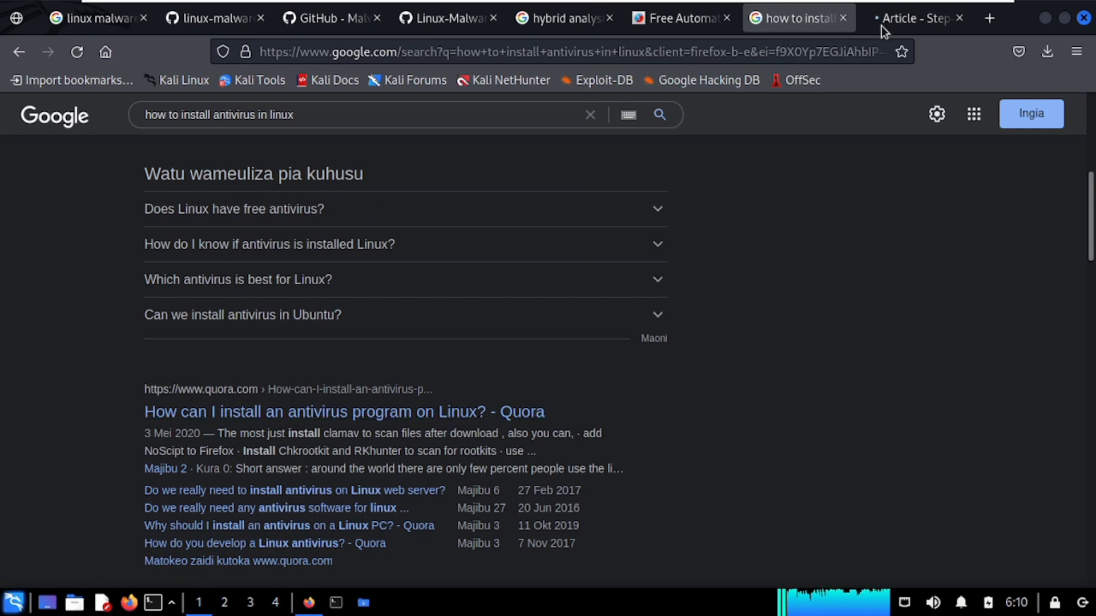
pyautogui.click(912, 17)
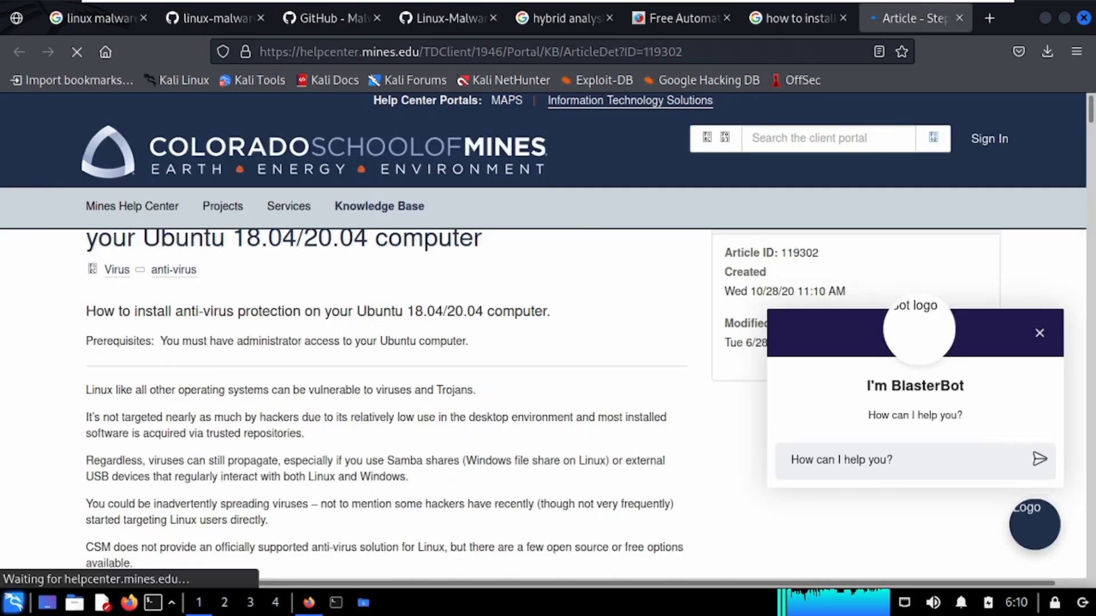
pyautogui.scroll(-3)
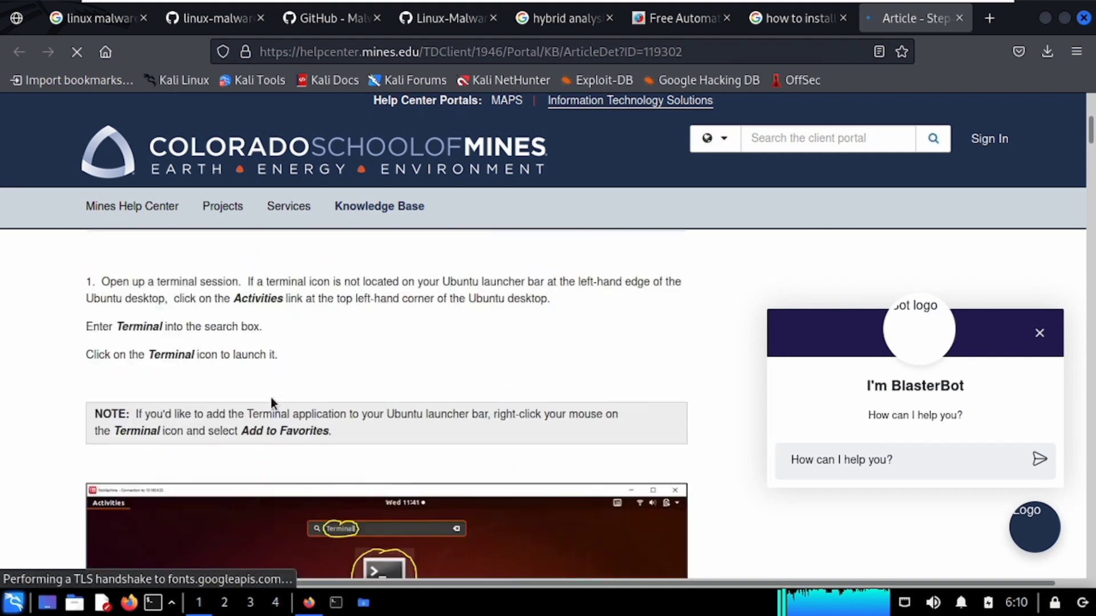
pyautogui.scroll(-3)
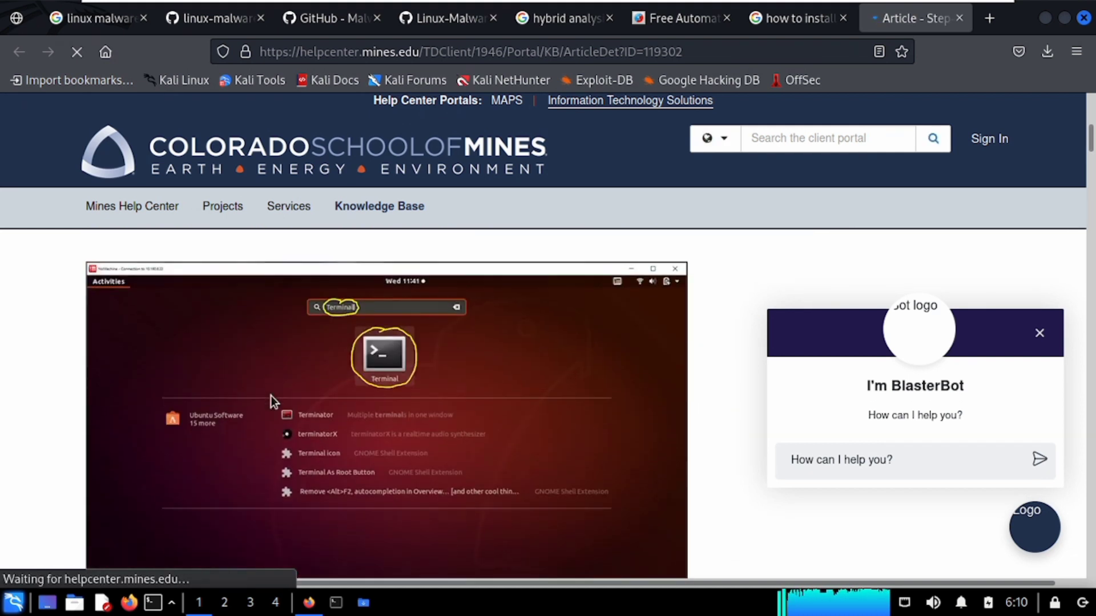
pyautogui.scroll(-3)
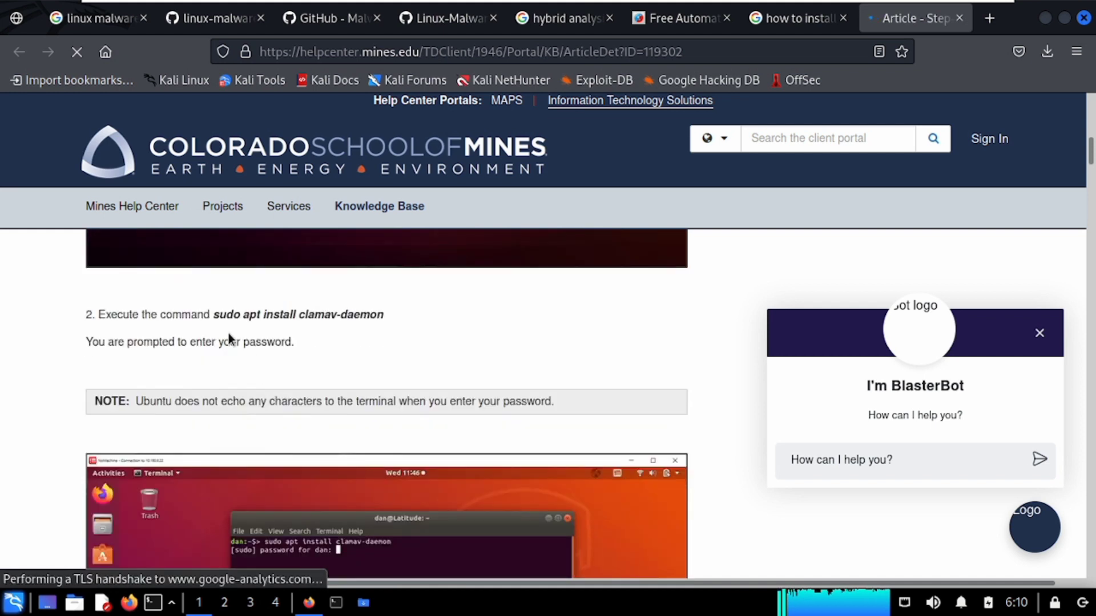
pyautogui.scroll(-3)
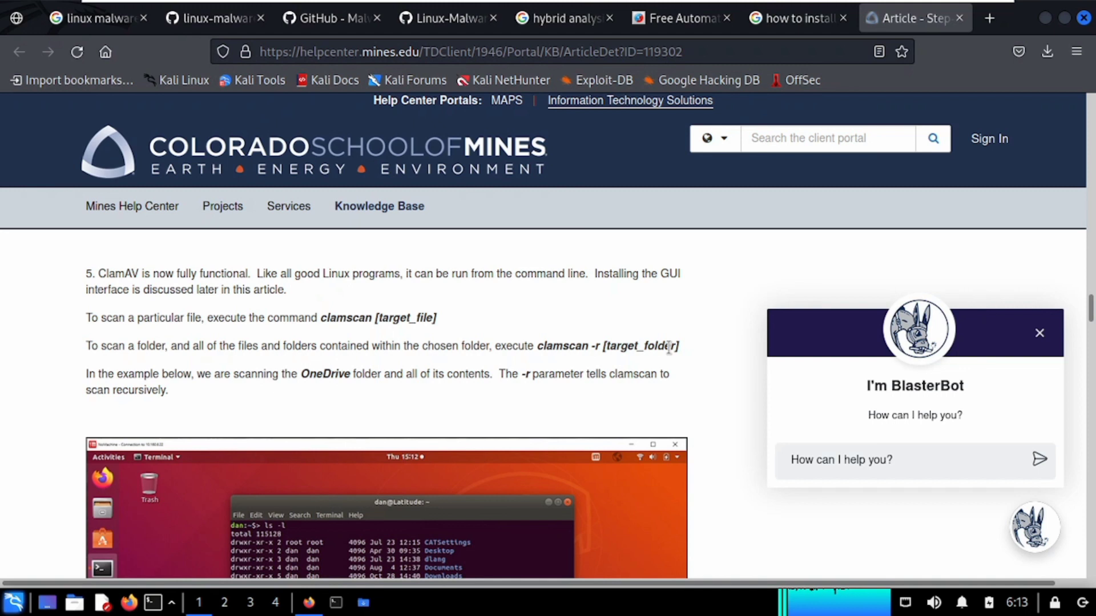
pyautogui.moveTo(214, 375)
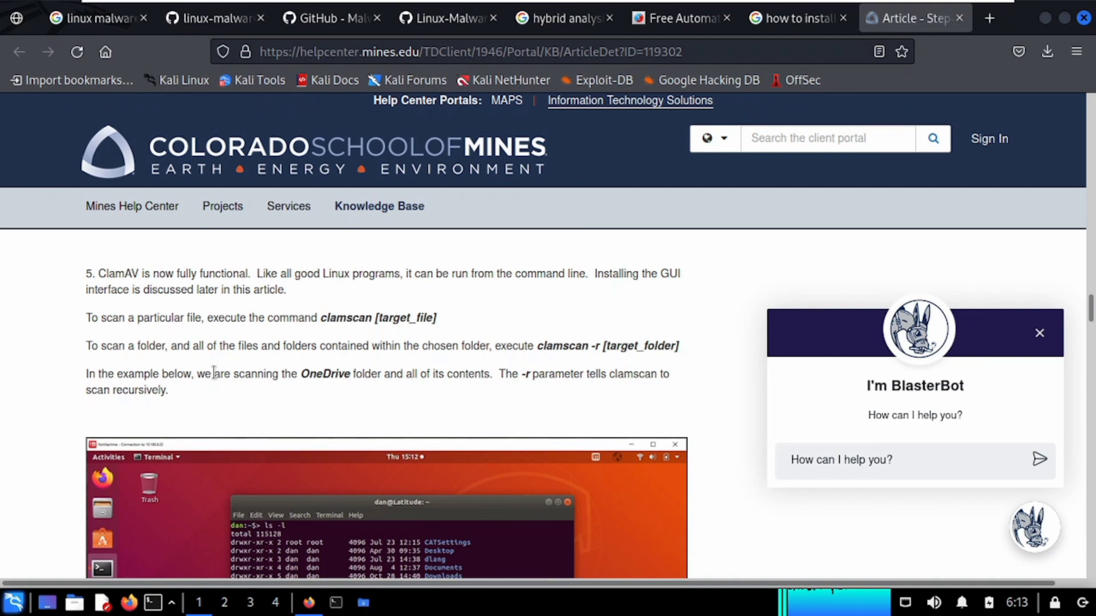
pyautogui.scroll(-3)
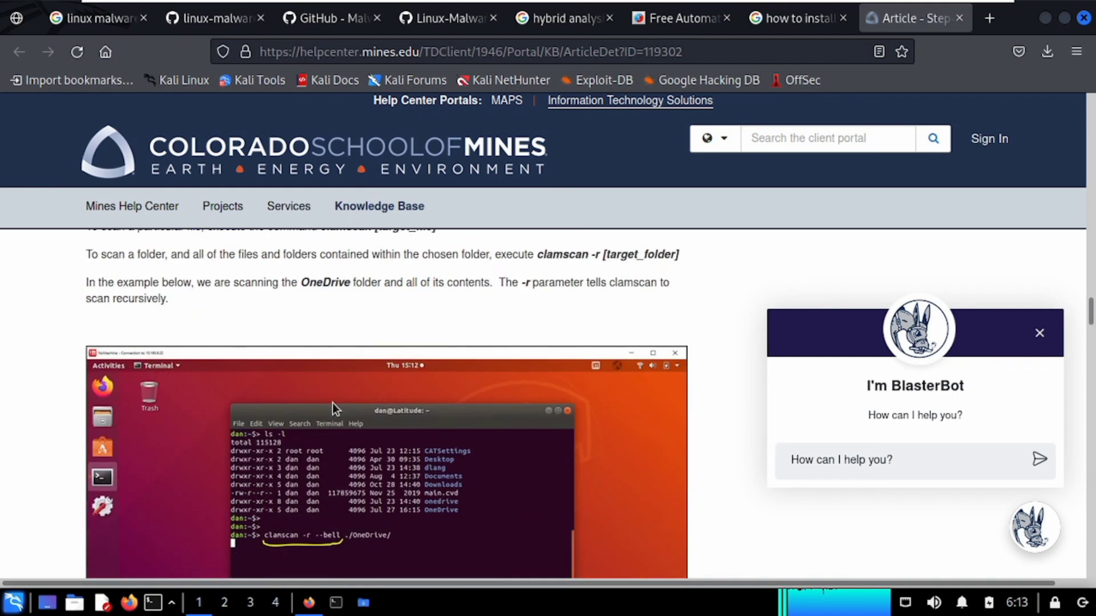
pyautogui.scroll(-3)
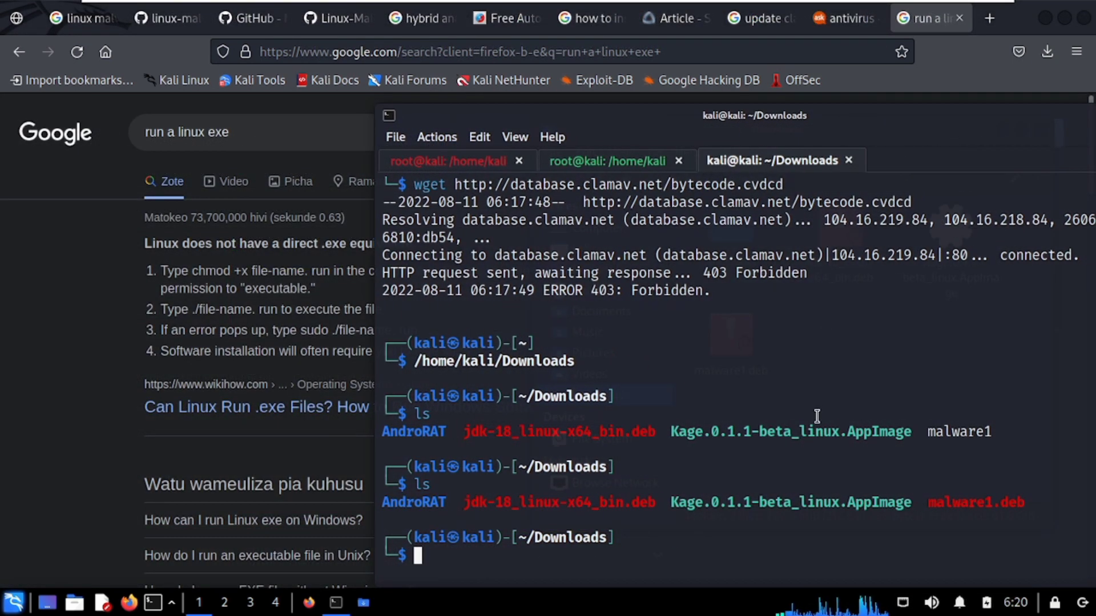
pyautogui.moveTo(194, 283)
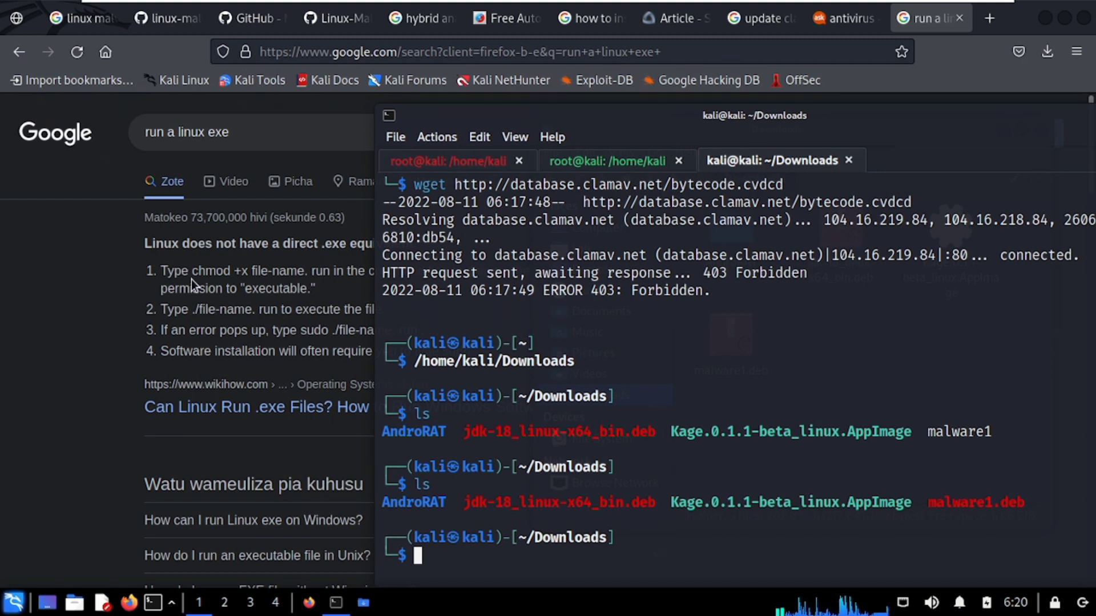
# Run chmod +x malware1.deb in ~/Downloads and confirm the executable in a fresh listing.
pyautogui.rightClick(220, 271)
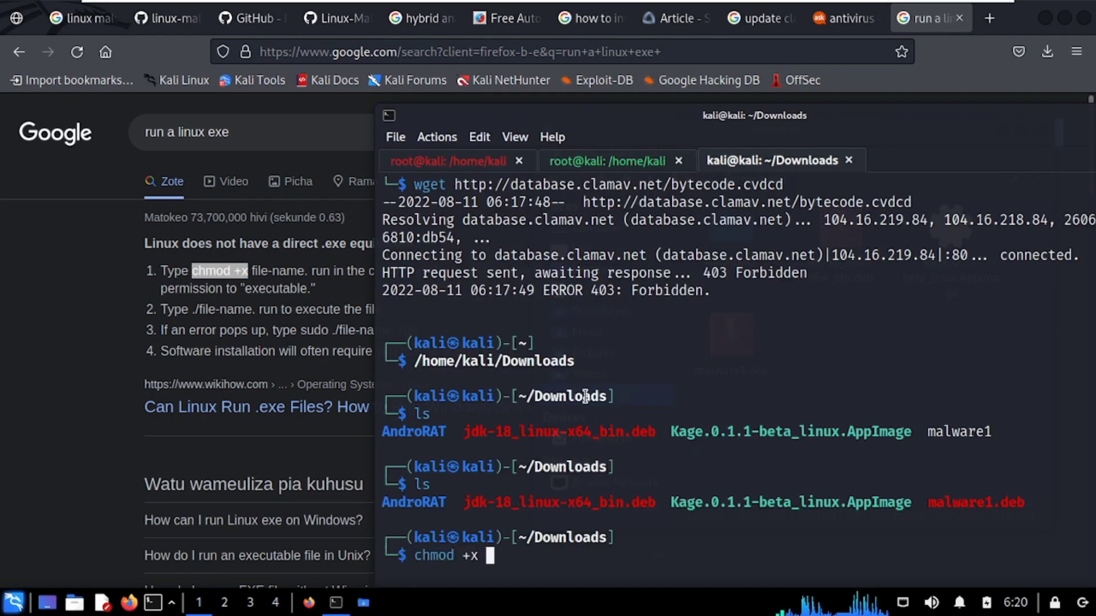
pyautogui.write('malaw')
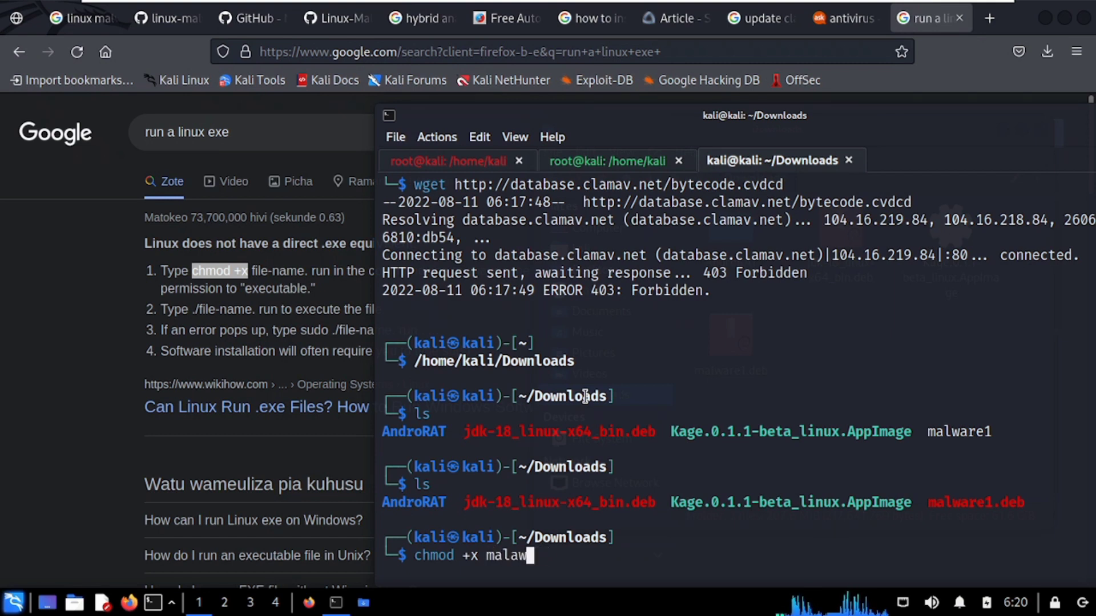
pyautogui.write('are1.deb')
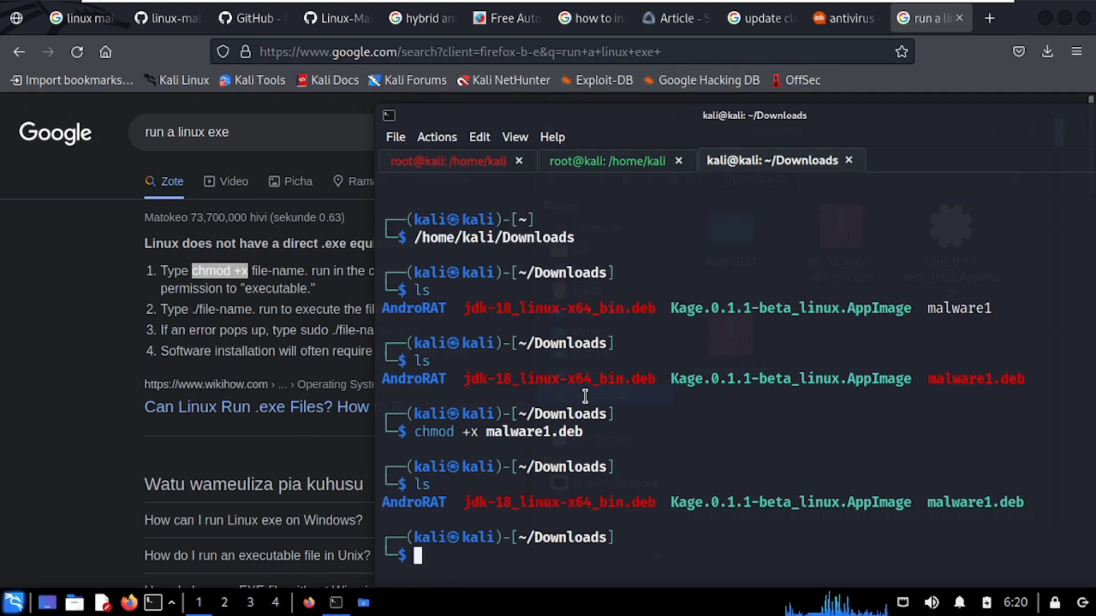
pyautogui.moveTo(1037, 502)
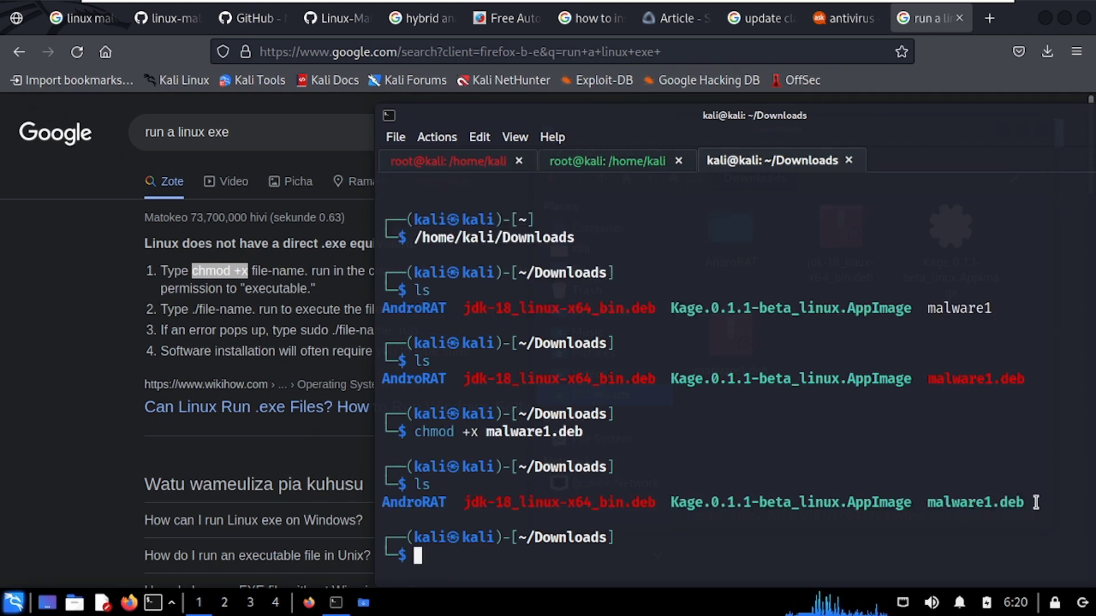
pyautogui.doubleClick(975, 503)
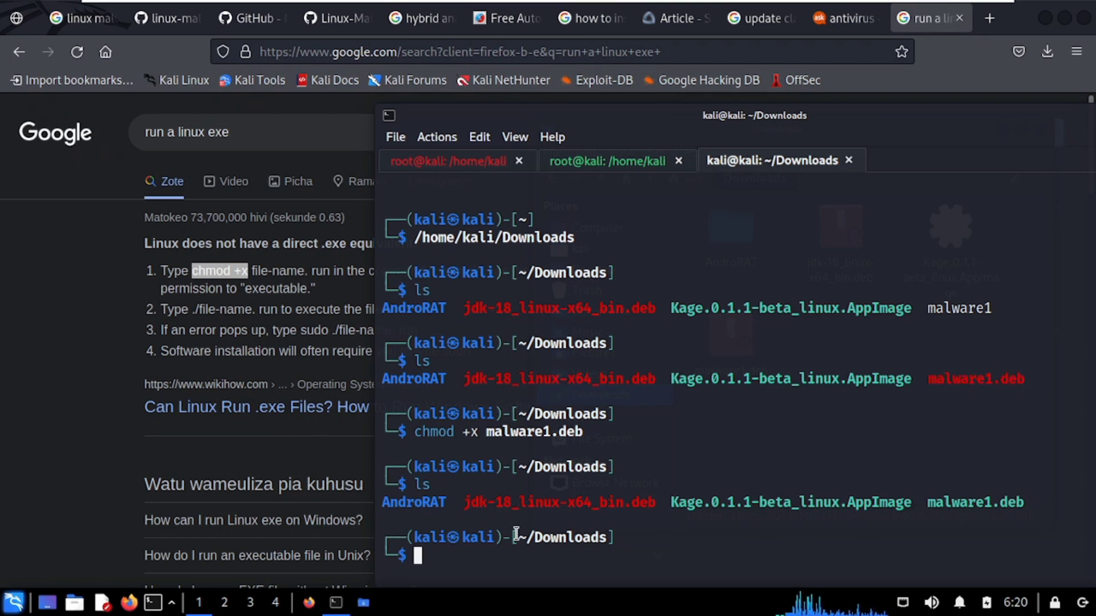
pyautogui.write('its now a')
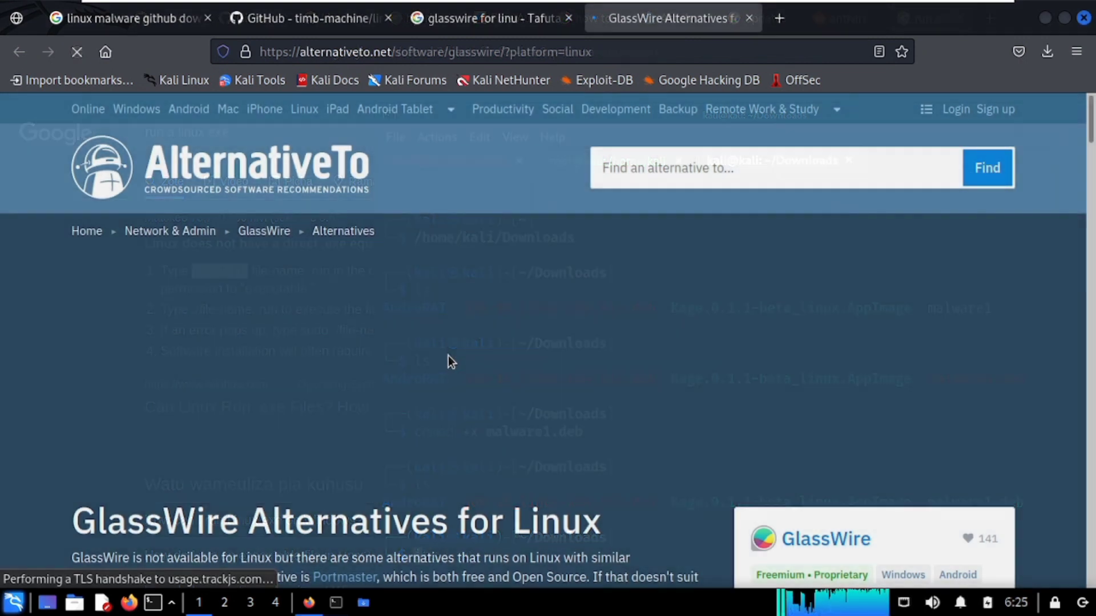
# Pick Portmaster from the GlassWire alternatives and request its Ubuntu installer.
pyautogui.scroll(-3)
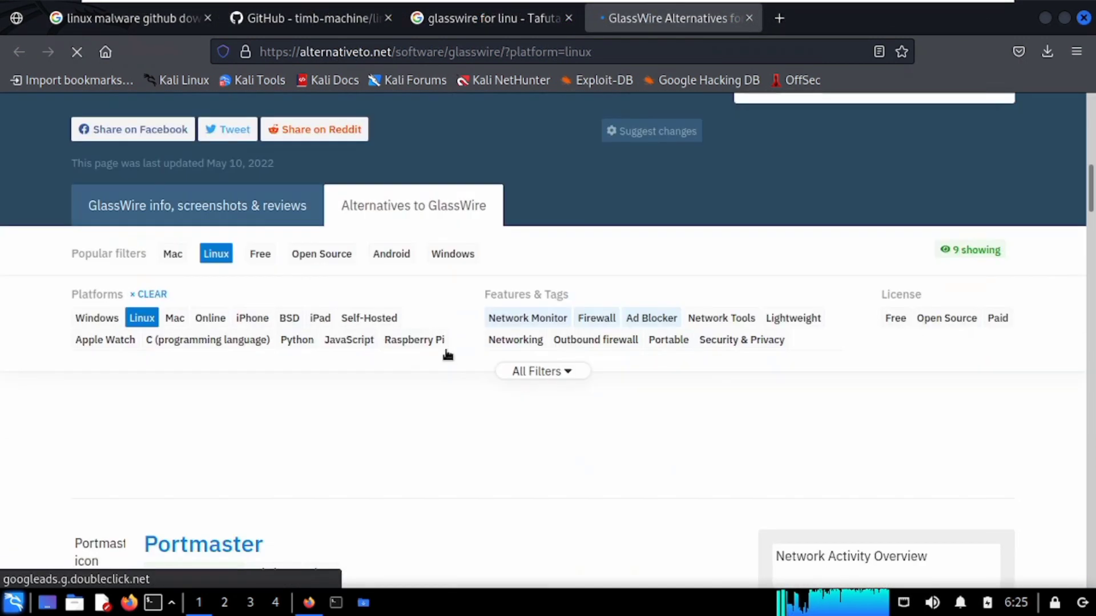
pyautogui.scroll(-3)
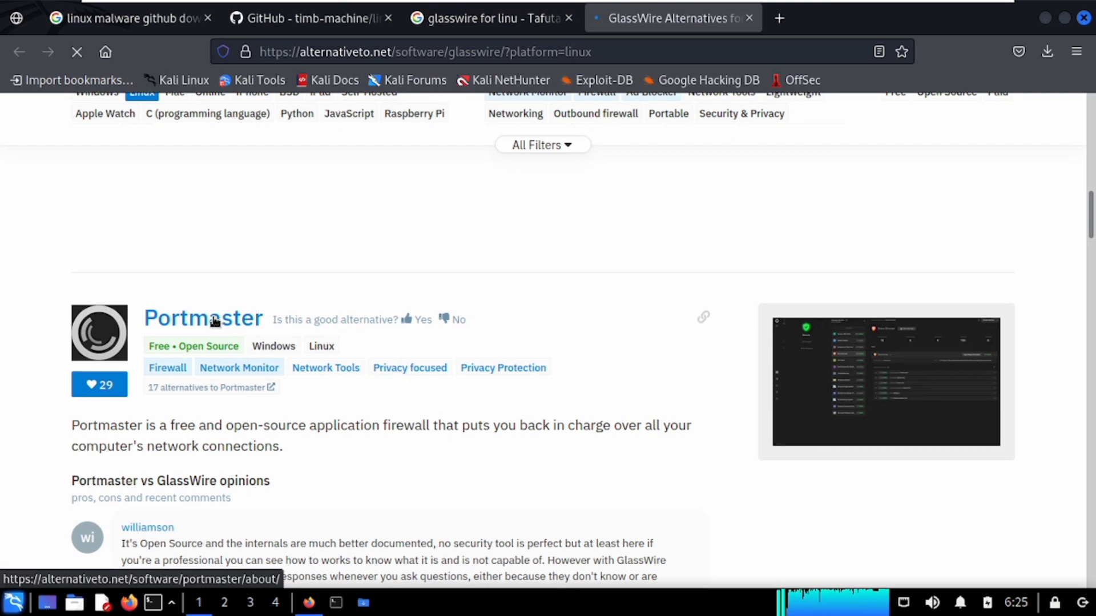
pyautogui.click(203, 319)
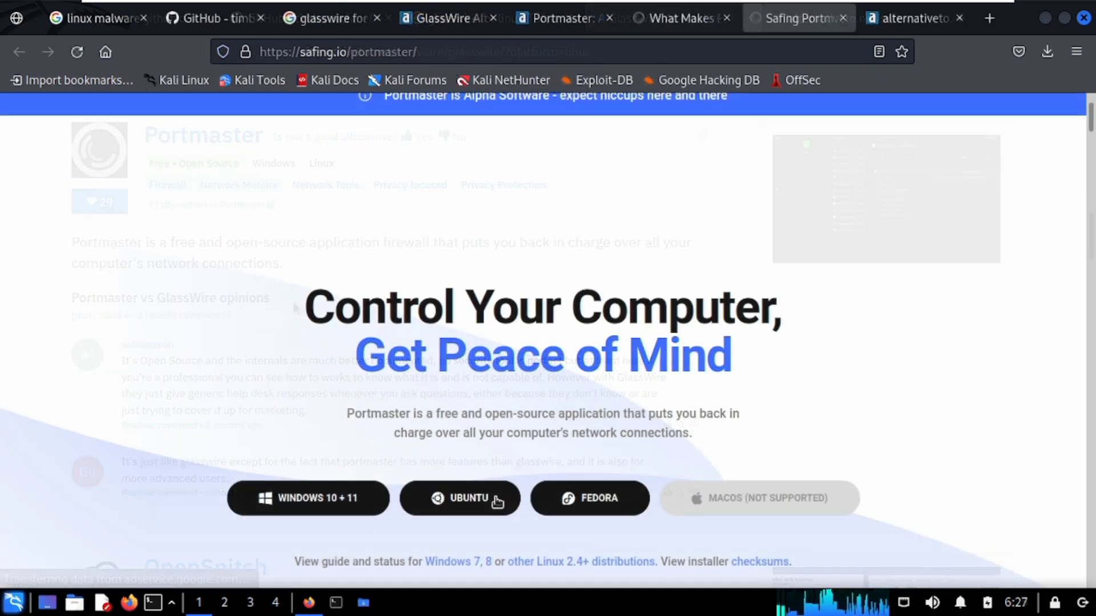
pyautogui.click(460, 499)
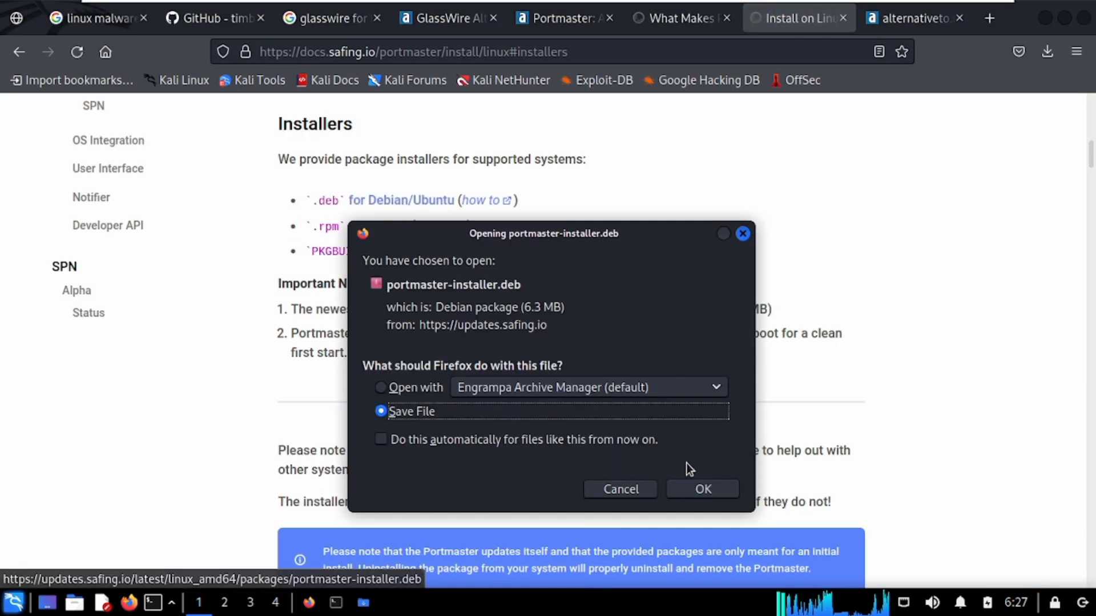
# Save portmaster-installer.deb and note the docs remark about downloading during installation.
pyautogui.click(702, 490)
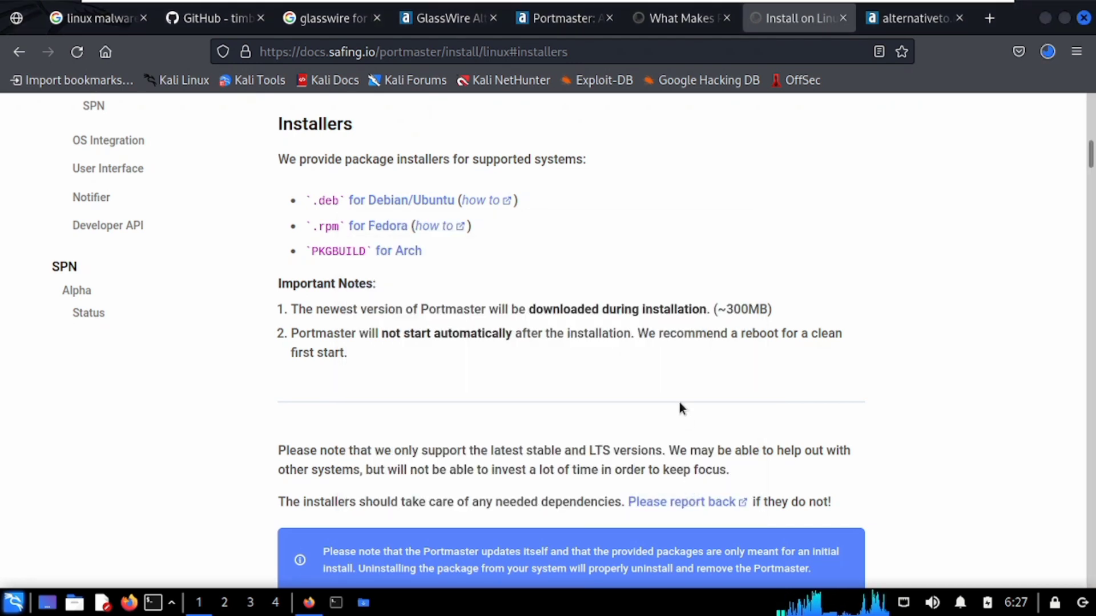
pyautogui.moveTo(416, 310); pyautogui.dragTo(764, 309)
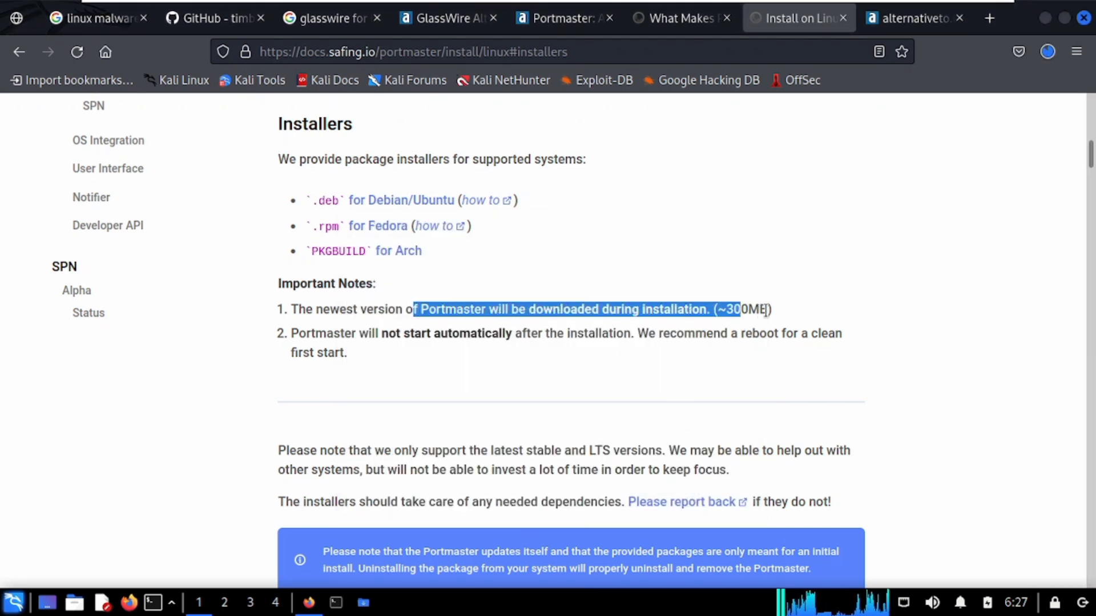
pyautogui.click(395, 333)
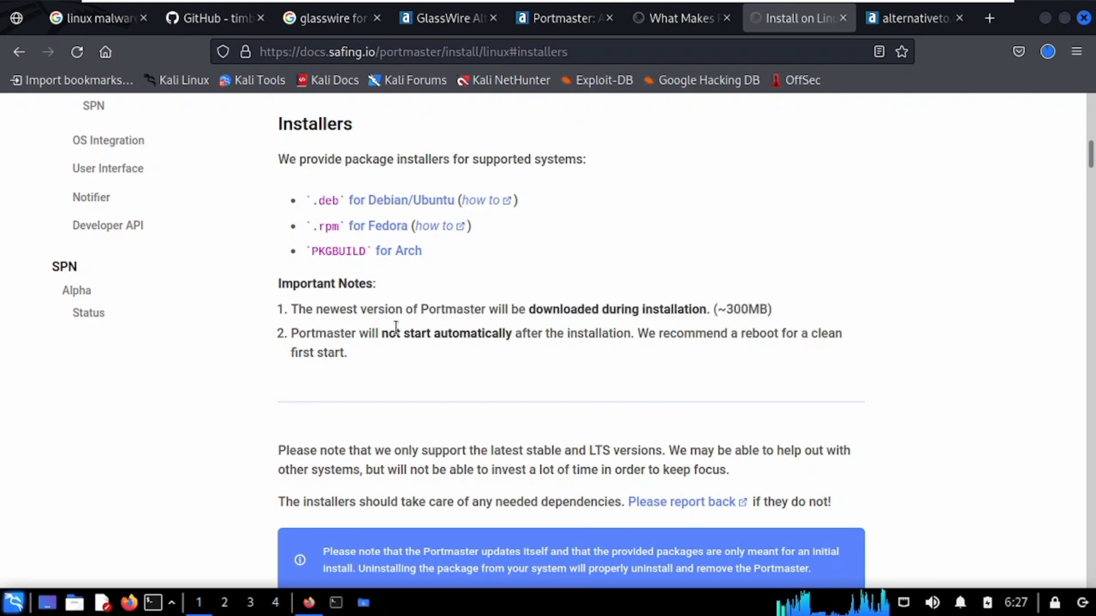
pyautogui.moveTo(379, 333); pyautogui.dragTo(347, 353)
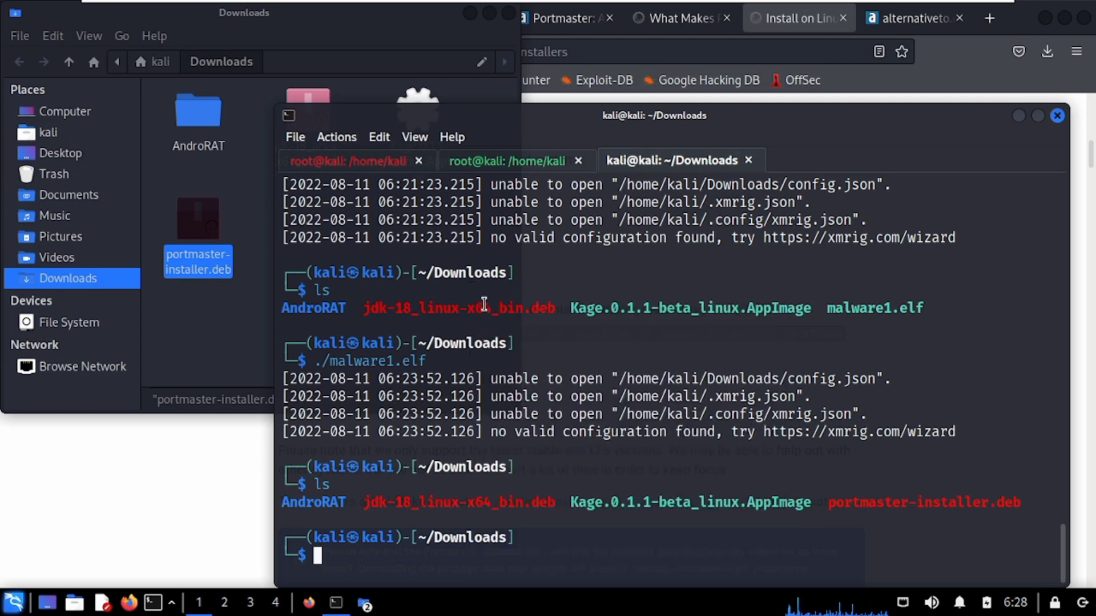
# Run chmod +x on portmaster-installer.deb, recalled from the earlier malware1.deb command.
pyautogui.write('chmod +x malware1.deb')
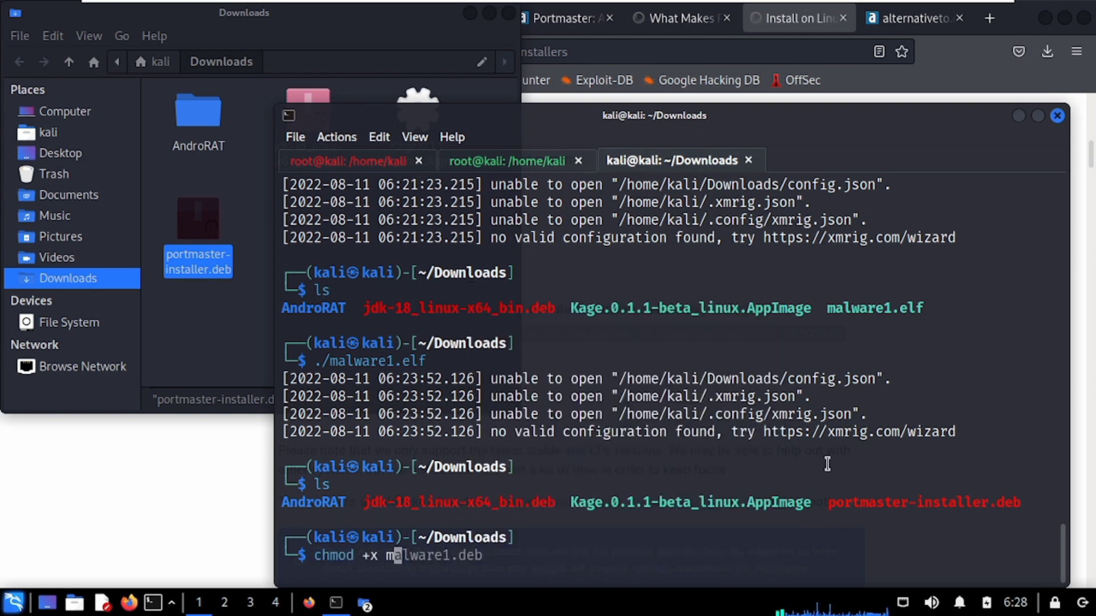
pyautogui.write('portmaste')
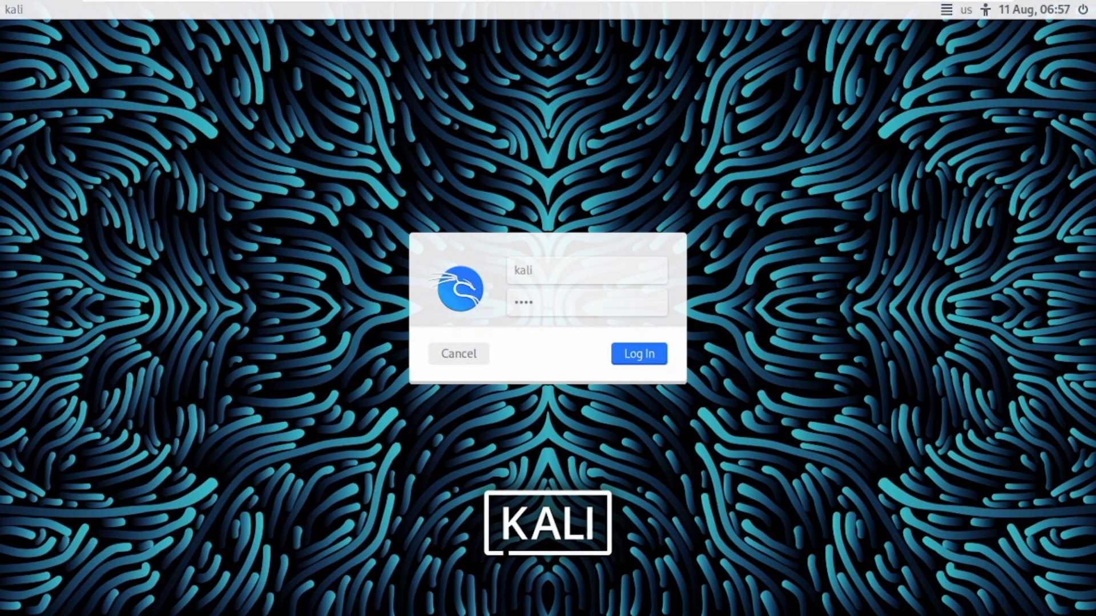
# Log back in, install the Portmaster package with dpkg, and launch Portmaster from the app menu search 'port'.
pyautogui.click(637, 352)
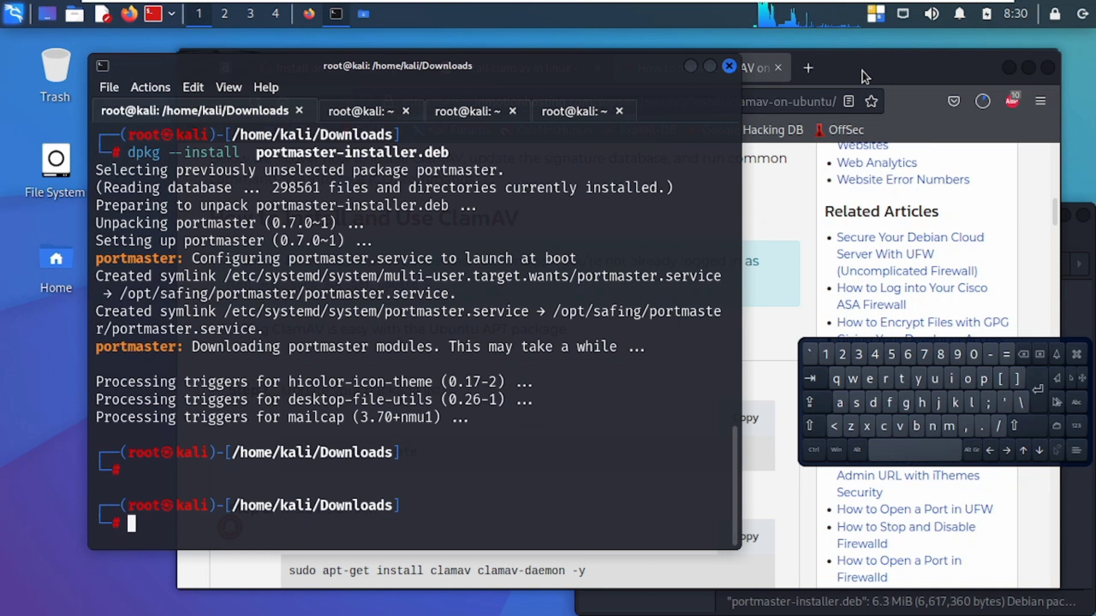
pyautogui.click(14, 14)
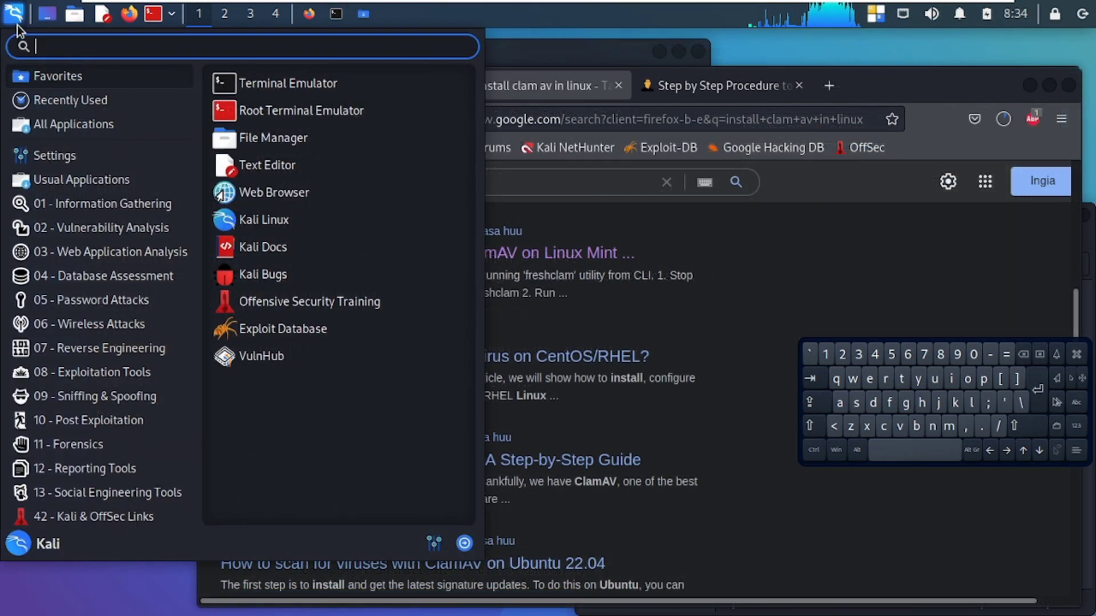
pyautogui.write('port')
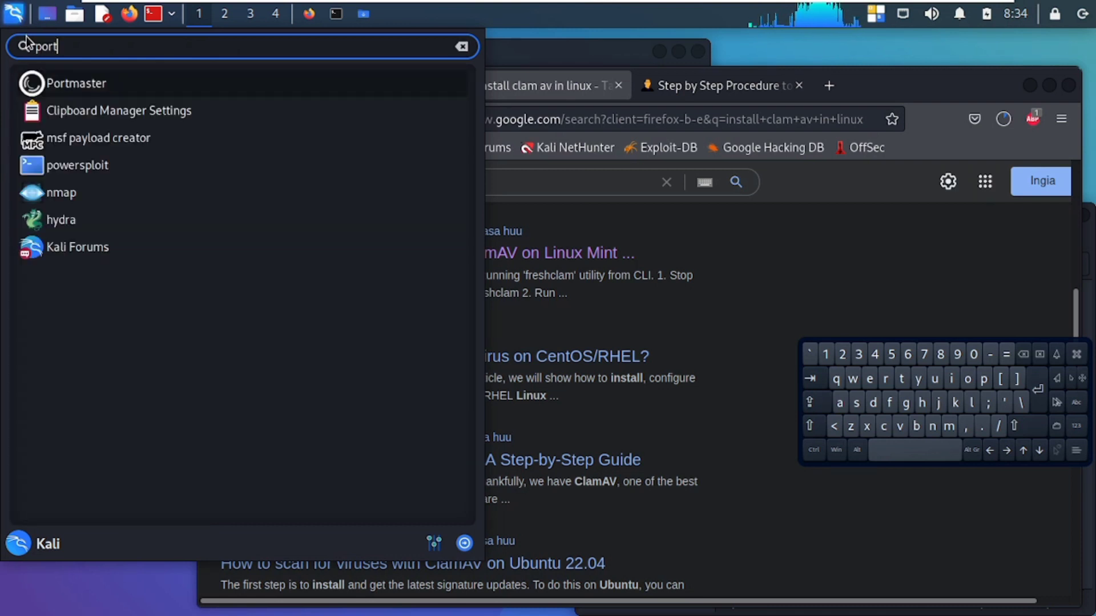
pyautogui.click(76, 84)
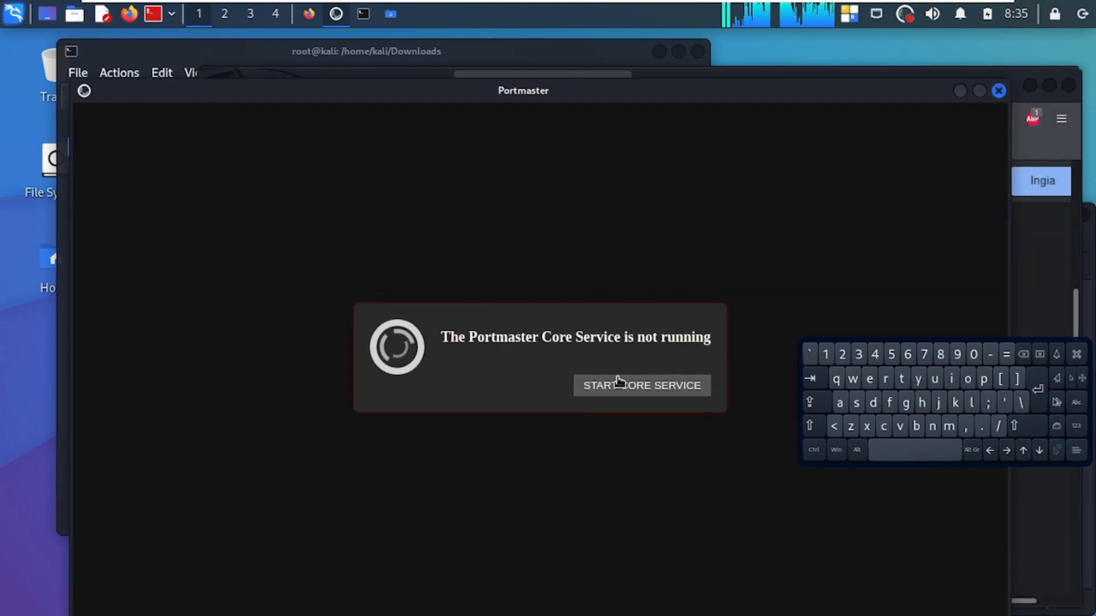
# Start Portmaster's core service, authorising it with the root password.
pyautogui.click(640, 385)
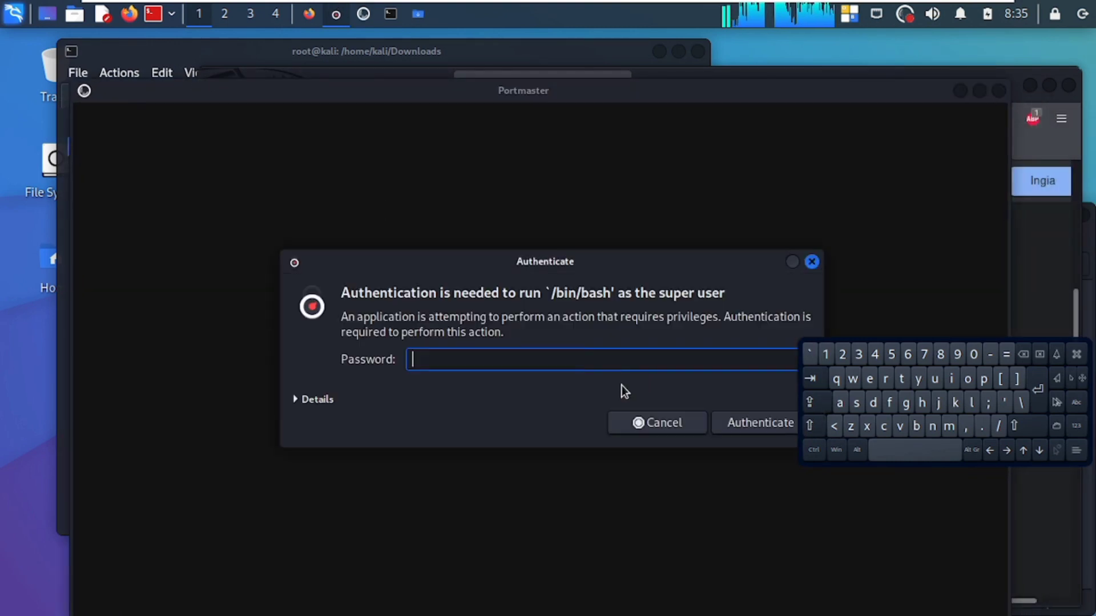
pyautogui.write('••')
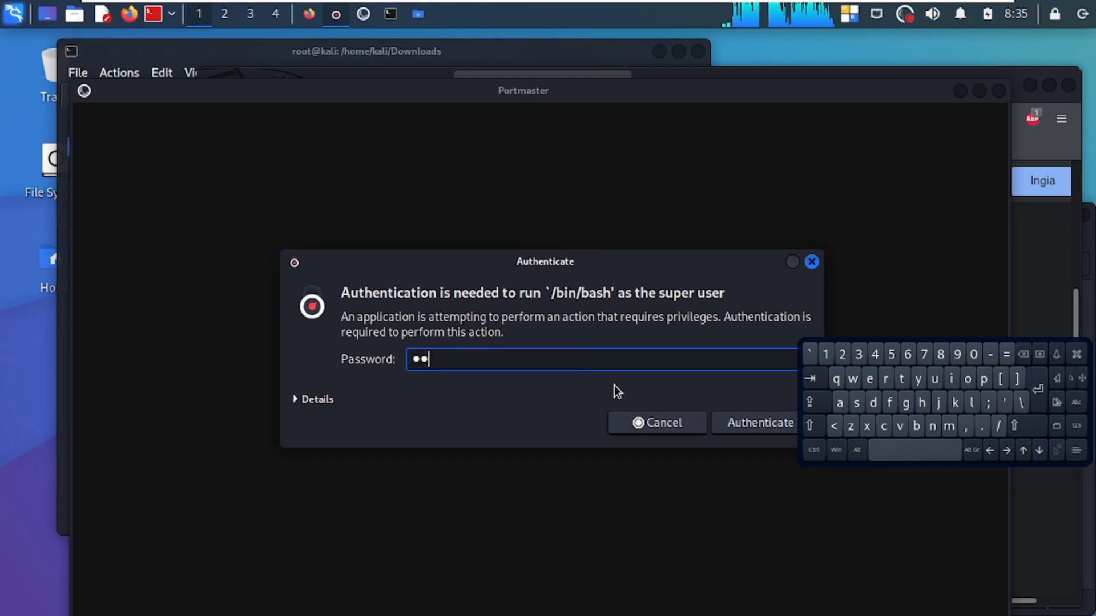
pyautogui.click(758, 422)
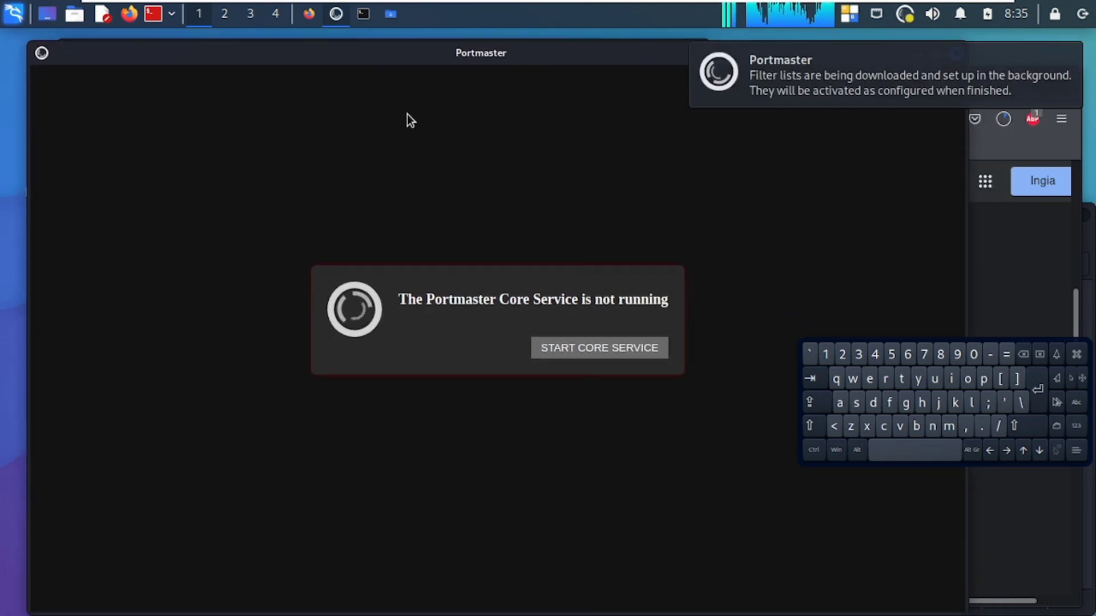
pyautogui.click(599, 347)
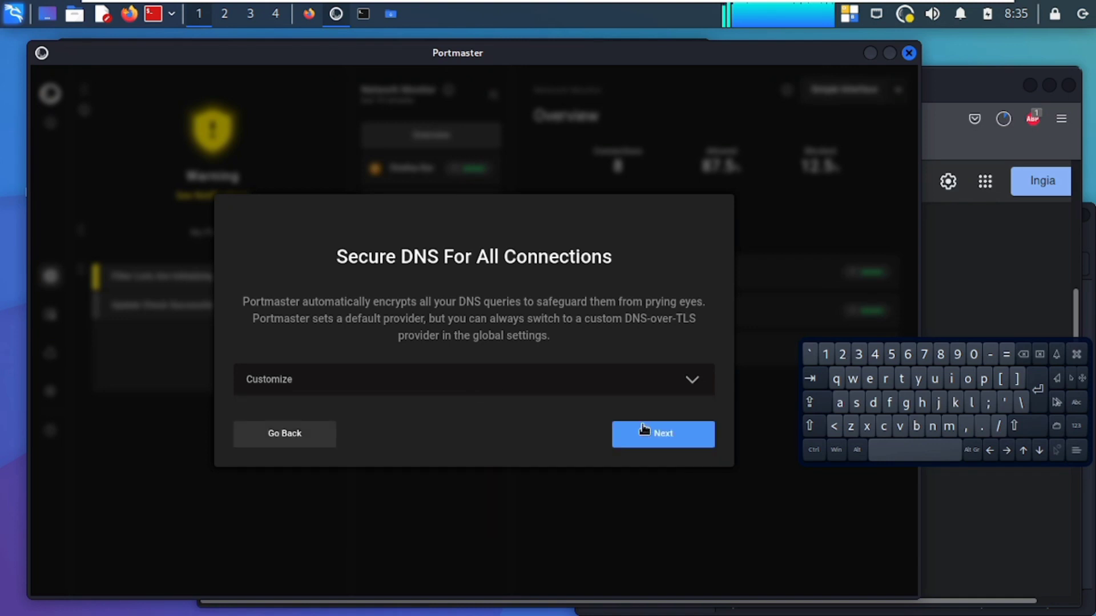
# Keep the default Secure DNS and finish the onboarding walkthrough.
pyautogui.click(662, 434)
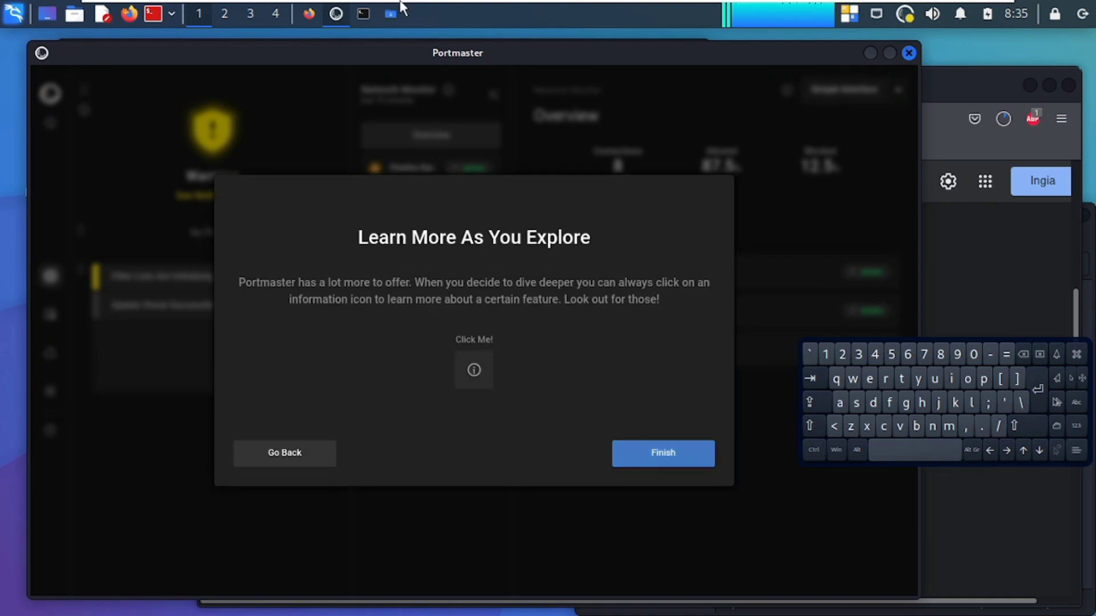
pyautogui.click(661, 454)
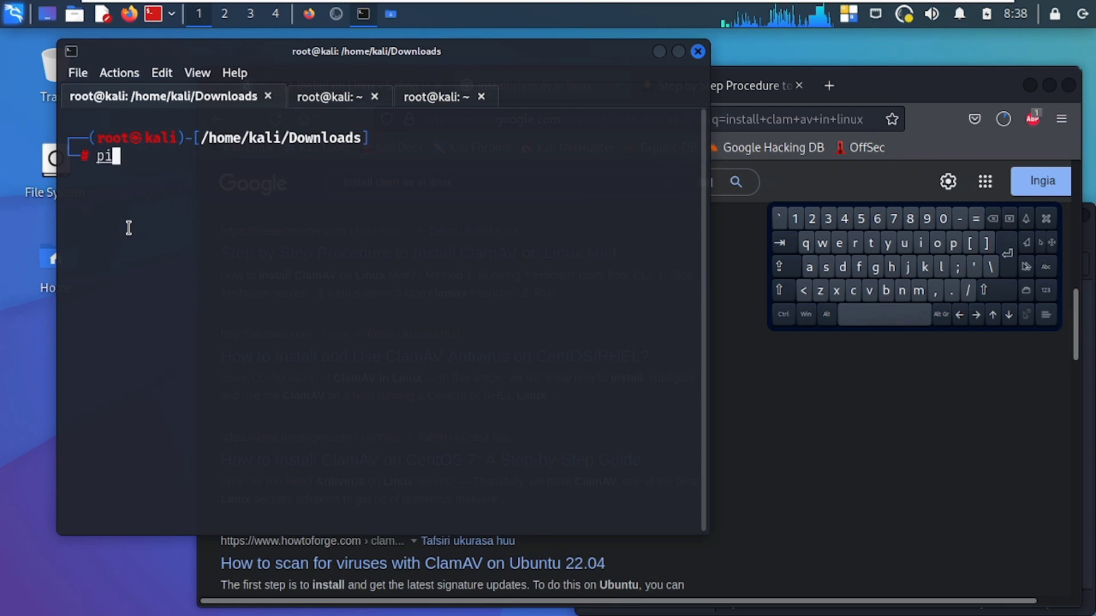
# Ping google.com until replies arrive, then stop it with Ctrl+C.
pyautogui.write('ng')
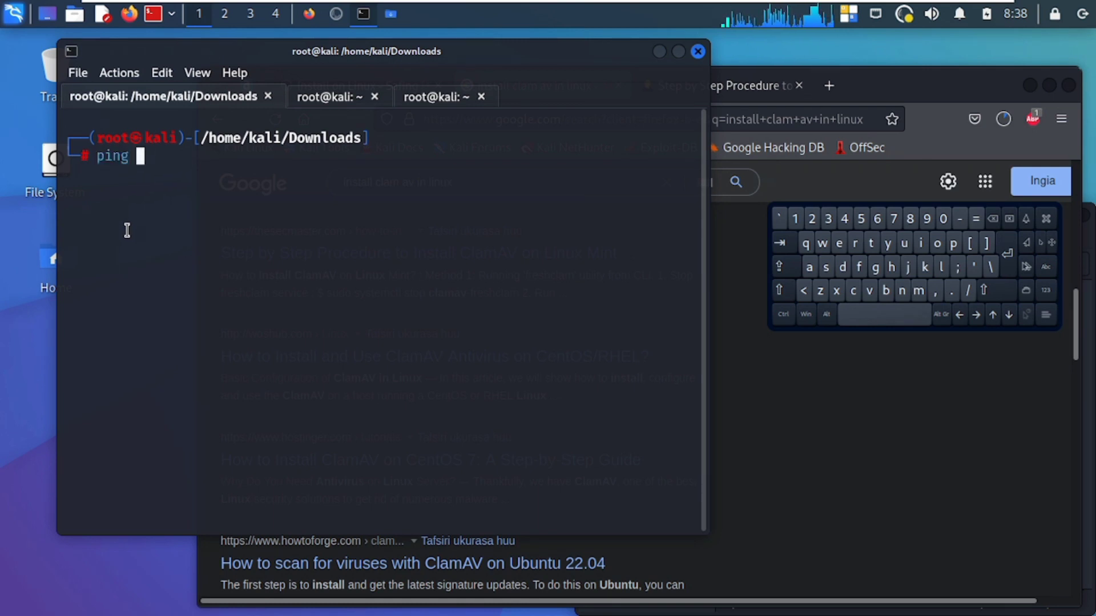
pyautogui.write('google.com')
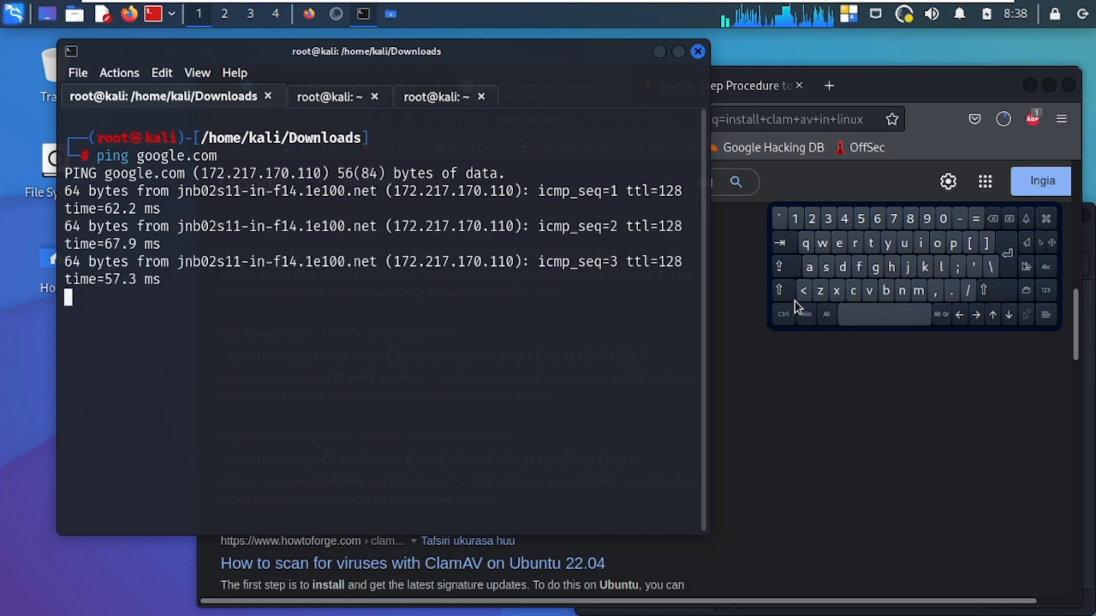
pyautogui.press('ctrl+c')
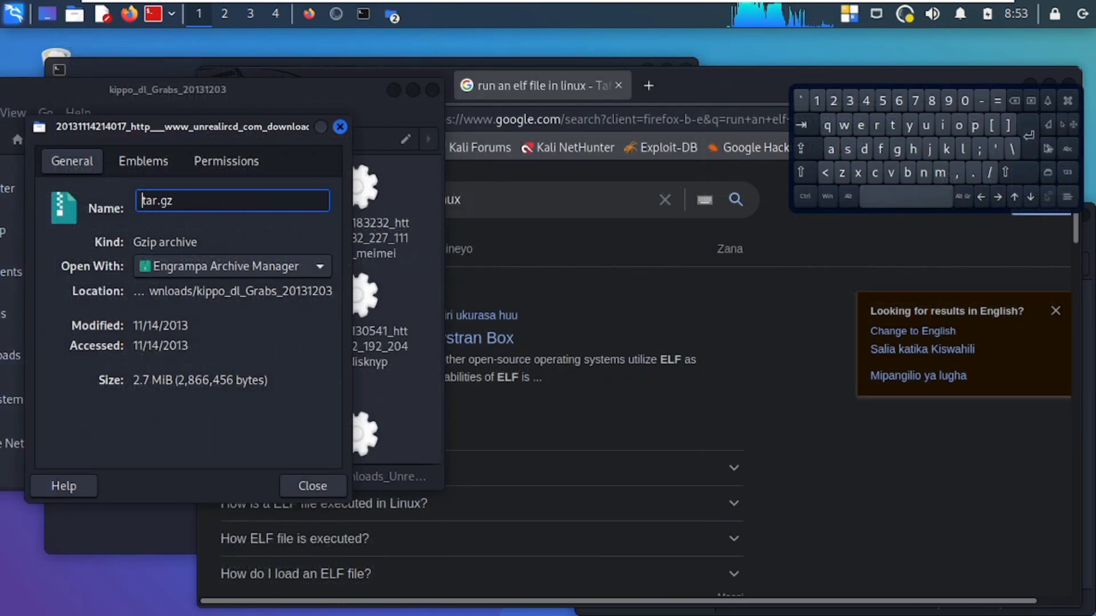
# Rename the gzip archive to malware3.tar.gz in its Properties dialog.
pyautogui.write('malware')
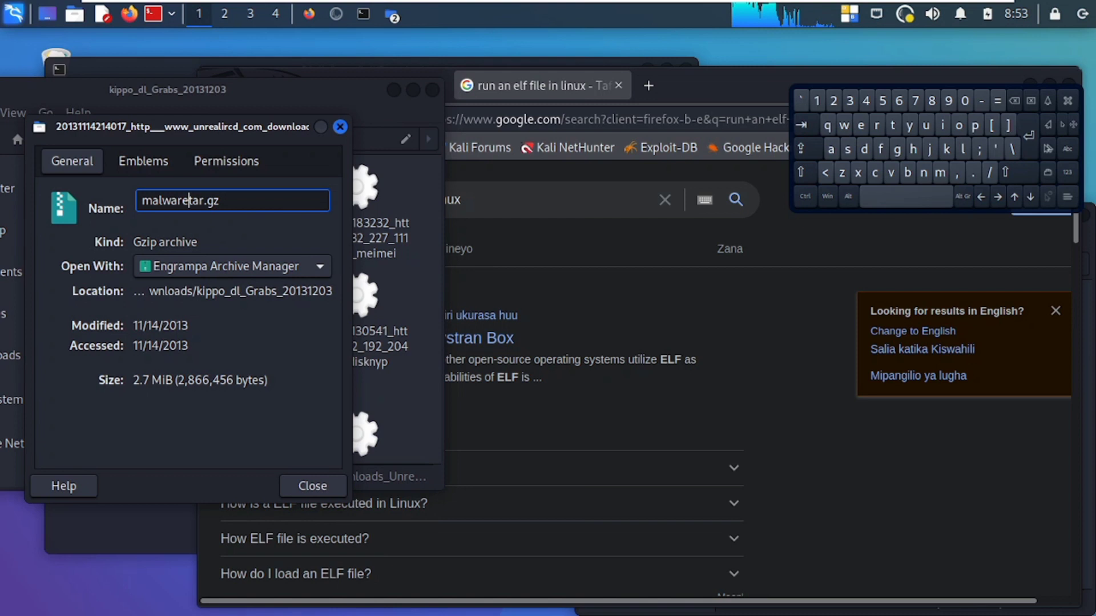
pyautogui.write('3')
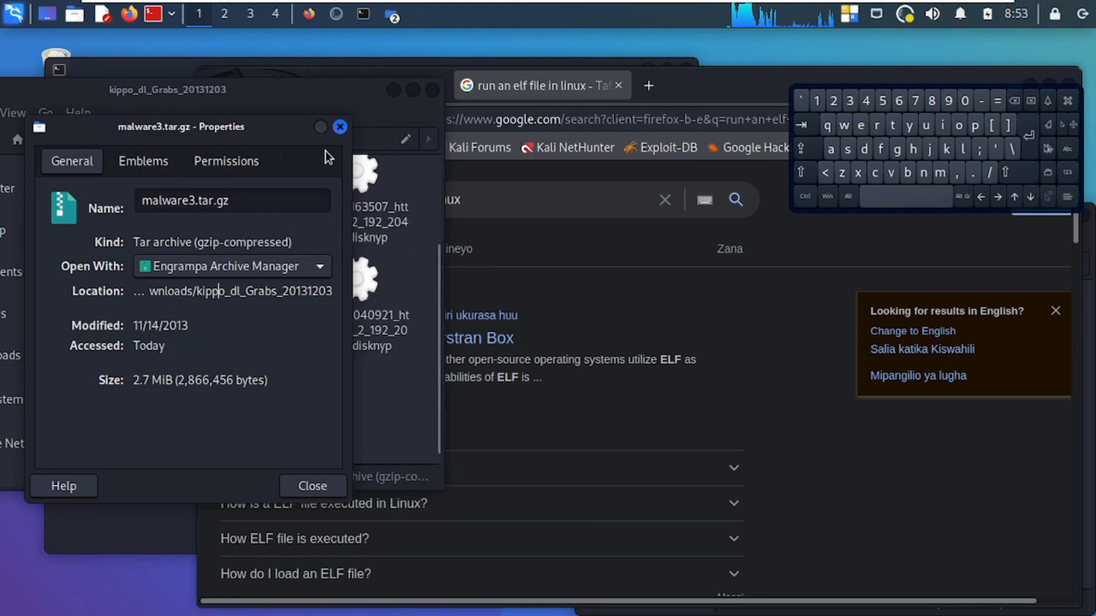
pyautogui.click(313, 486)
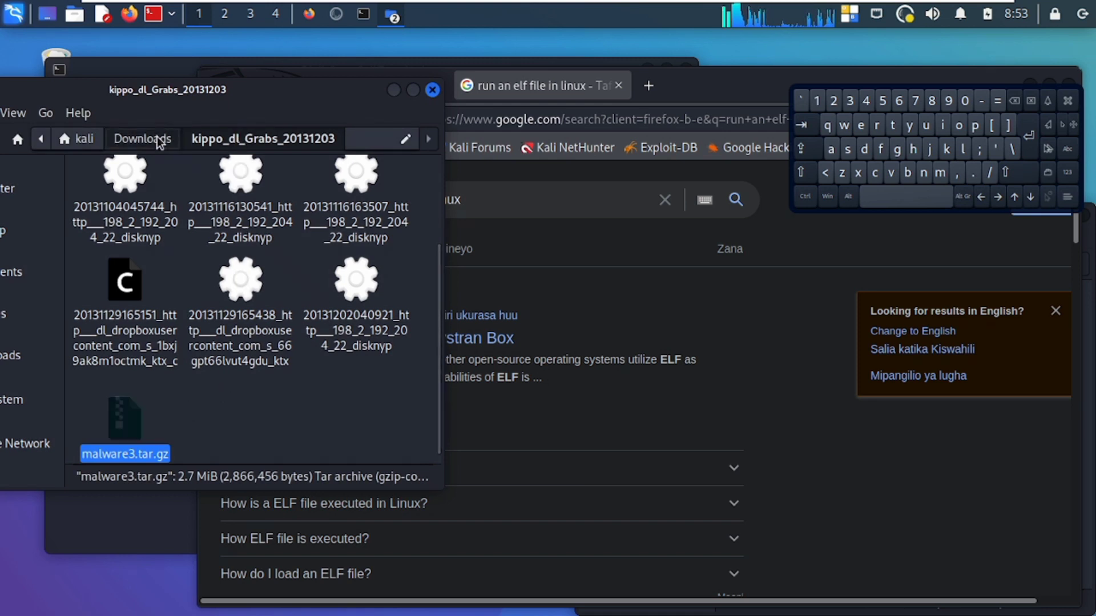
# Return to Downloads and reopen the kippo_dl_Grabs_20131203 folder.
pyautogui.click(144, 138)
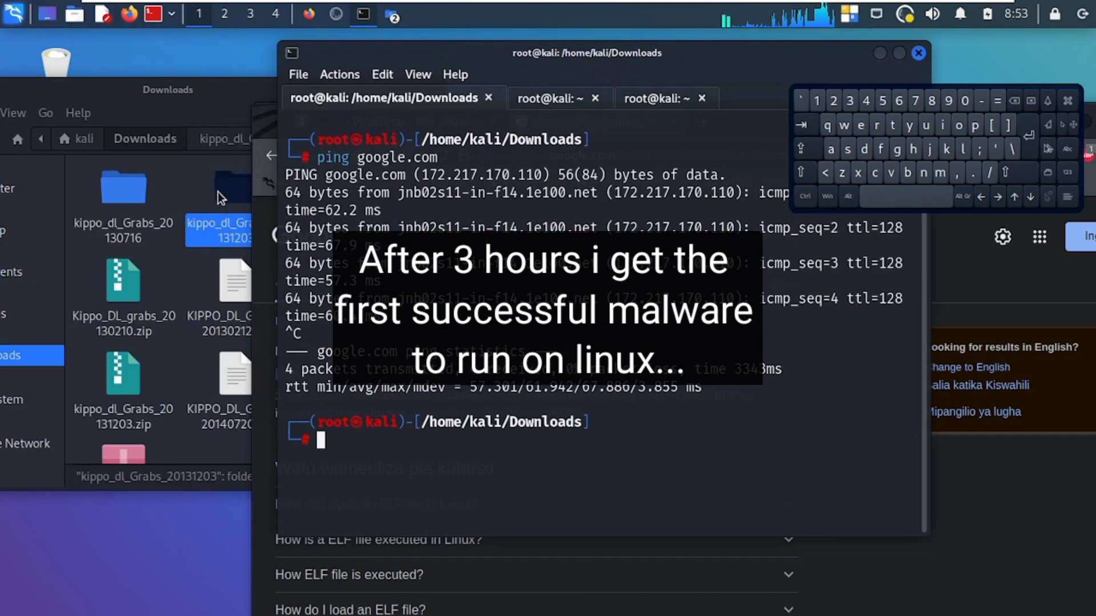
pyautogui.doubleClick(236, 195)
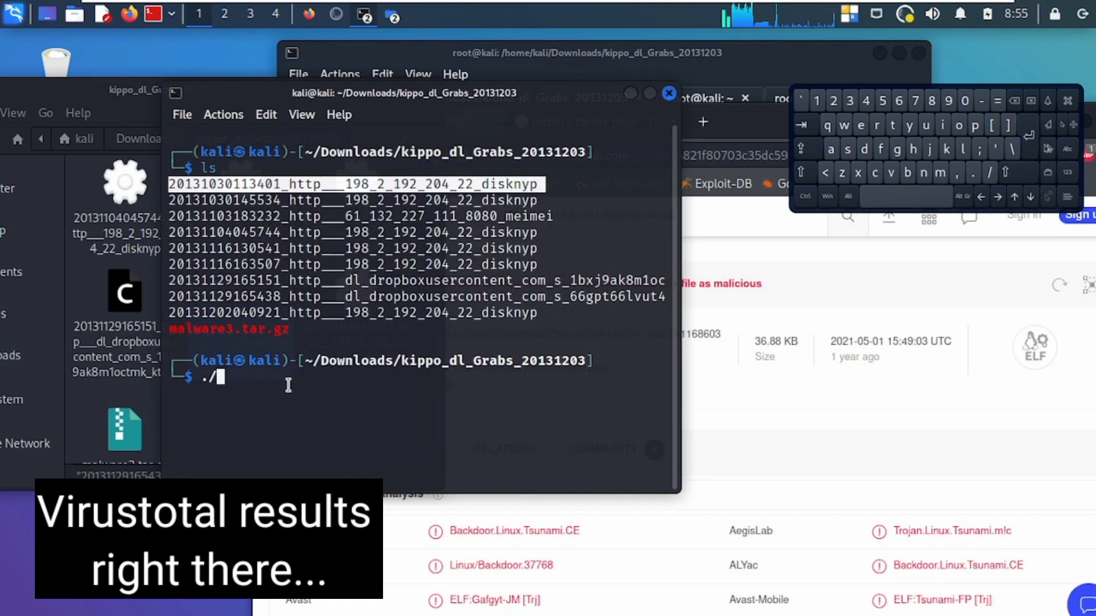
pyautogui.write('20131030113401_http___198_2_192_204_22_disknyp')
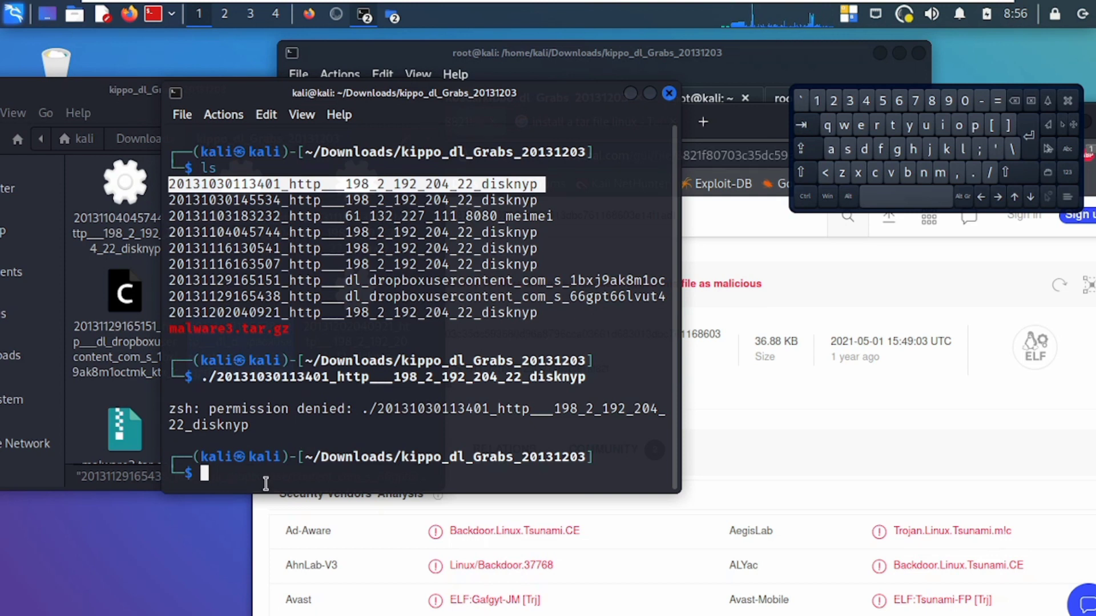
pyautogui.write('c')
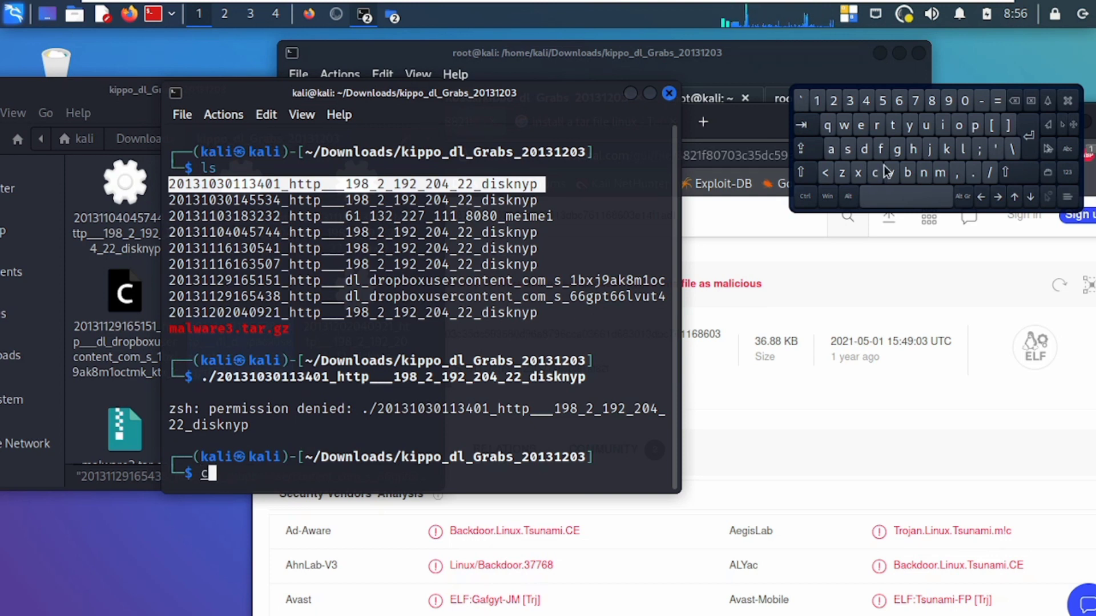
pyautogui.write('hmod')
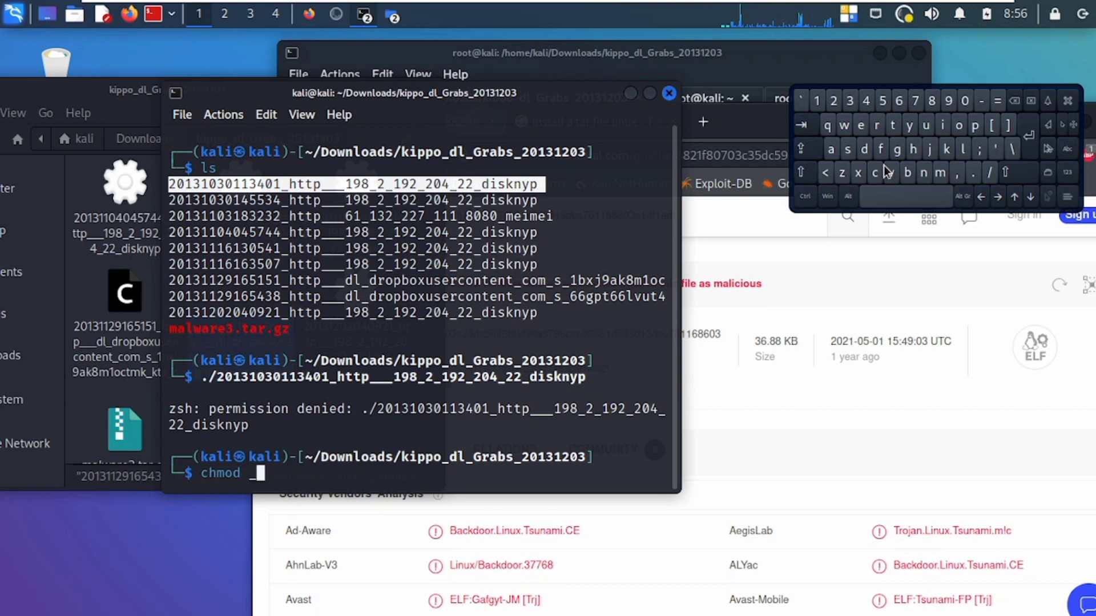
pyautogui.write('+')
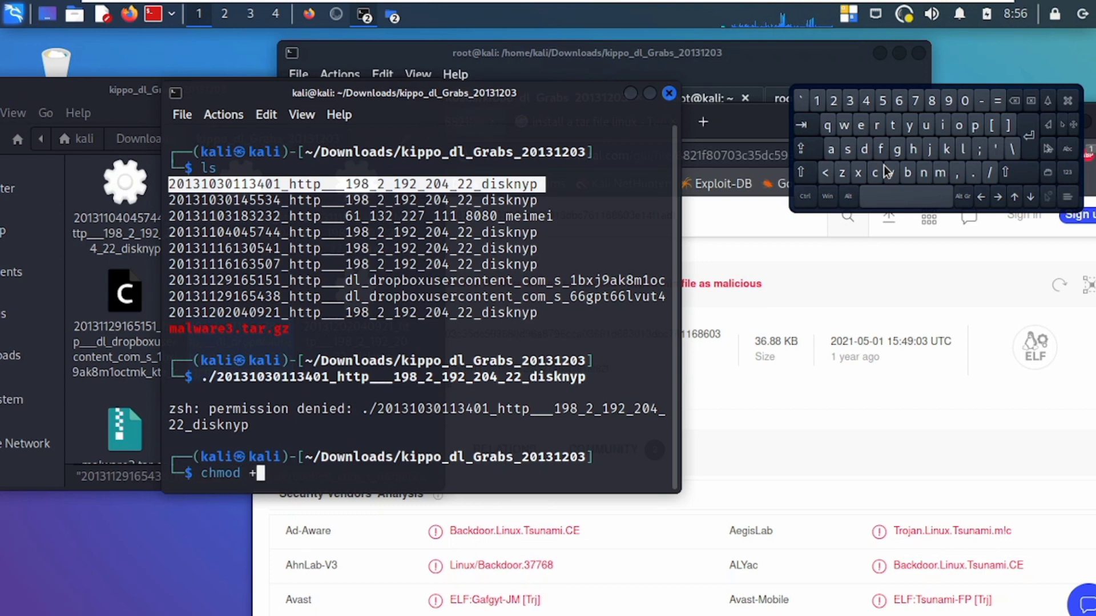
pyautogui.write('x')
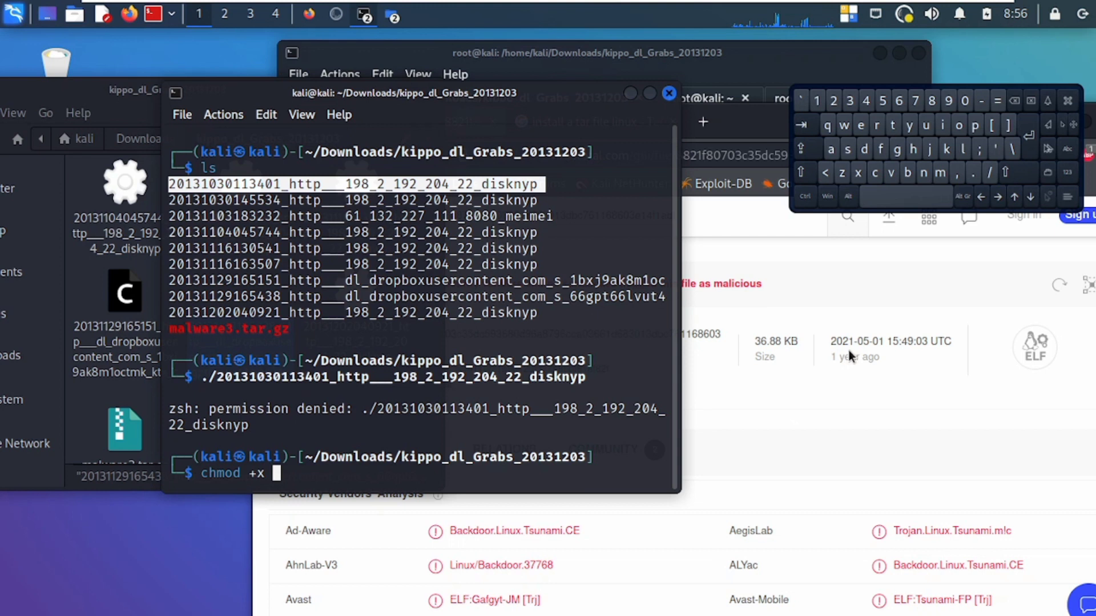
pyautogui.write('20131030113401_http___198_2_192_204_22_disknyp')
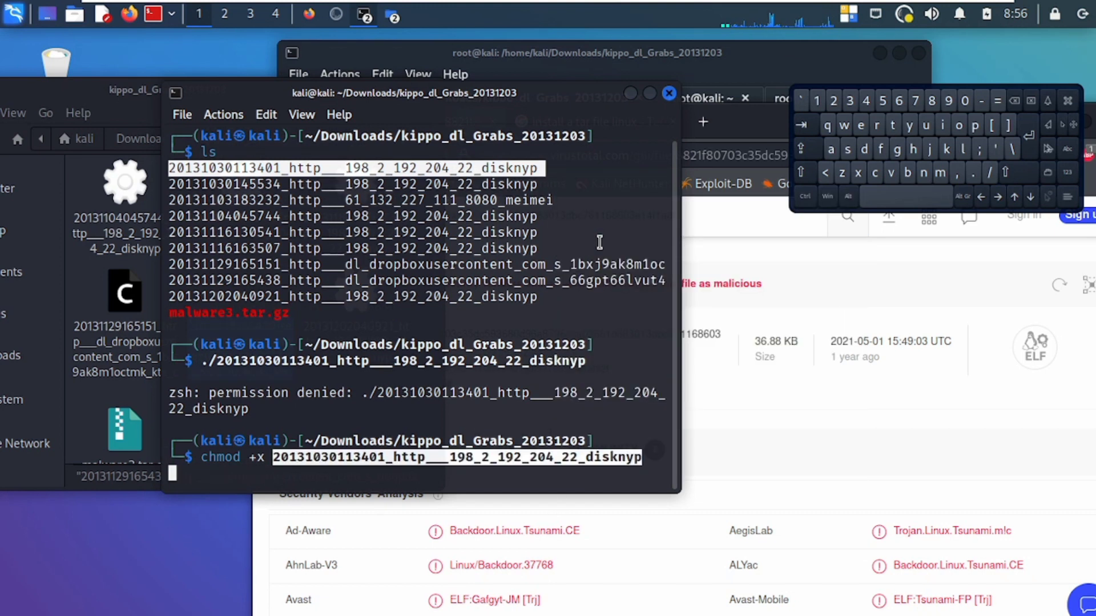
pyautogui.press('Return')
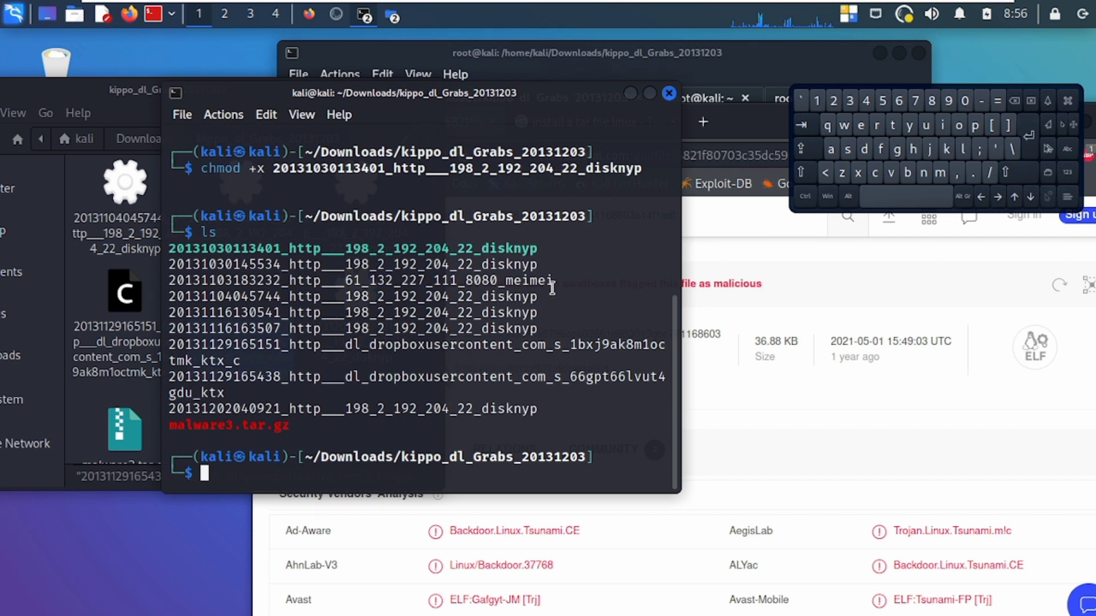
# Run the disknyp sample, stop it, switch to a root shell via sudo su and copy the launch command.
pyautogui.write('./20131030113401_http___198_2_192_204_22_disknyp')
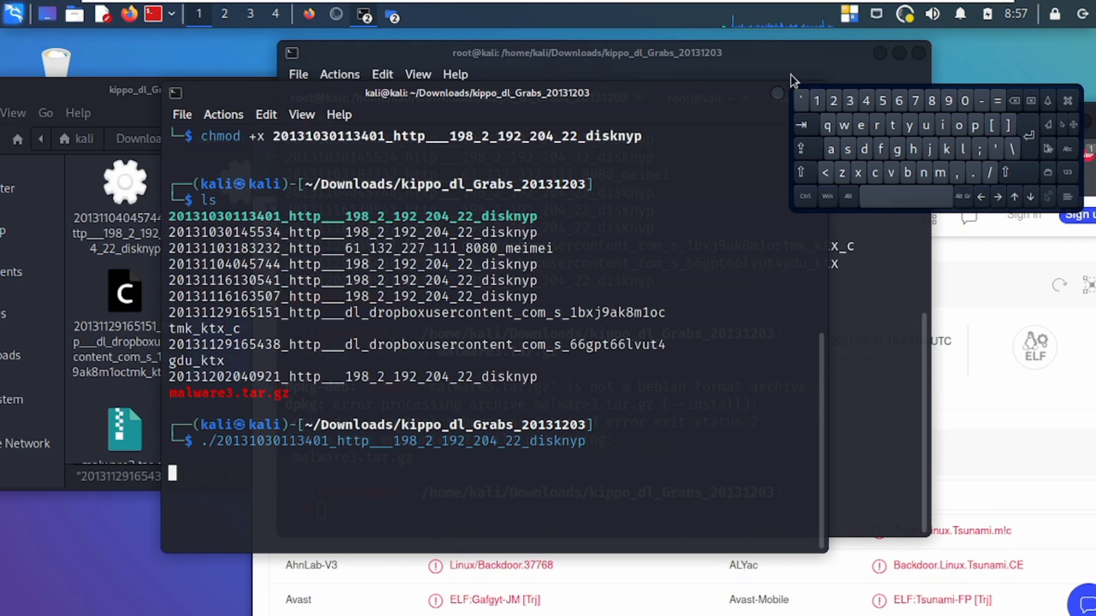
pyautogui.press('ctrl+c')
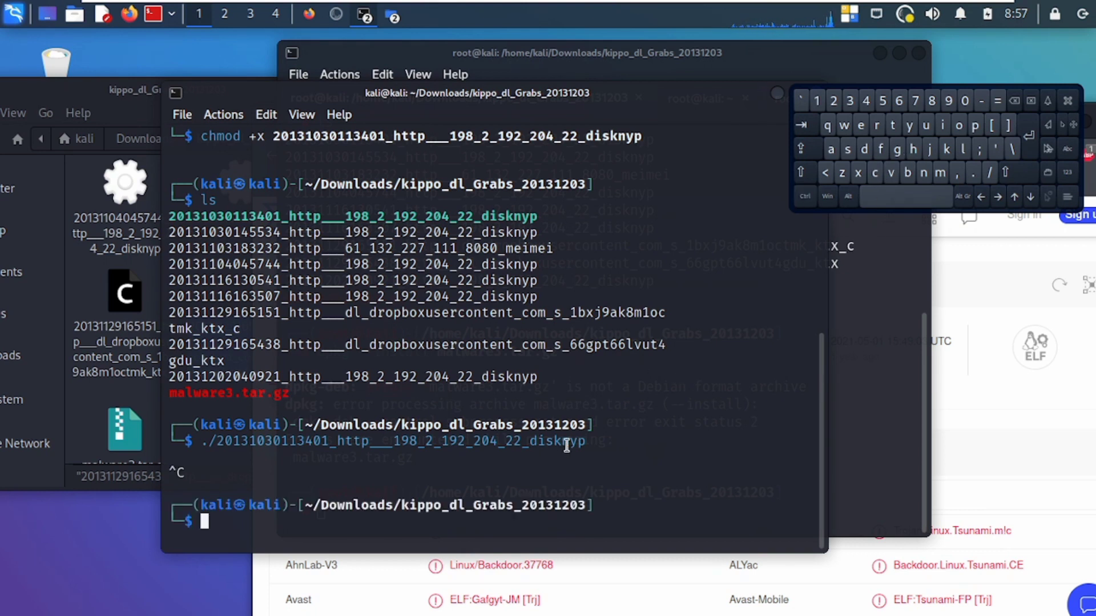
pyautogui.write('sudo su')
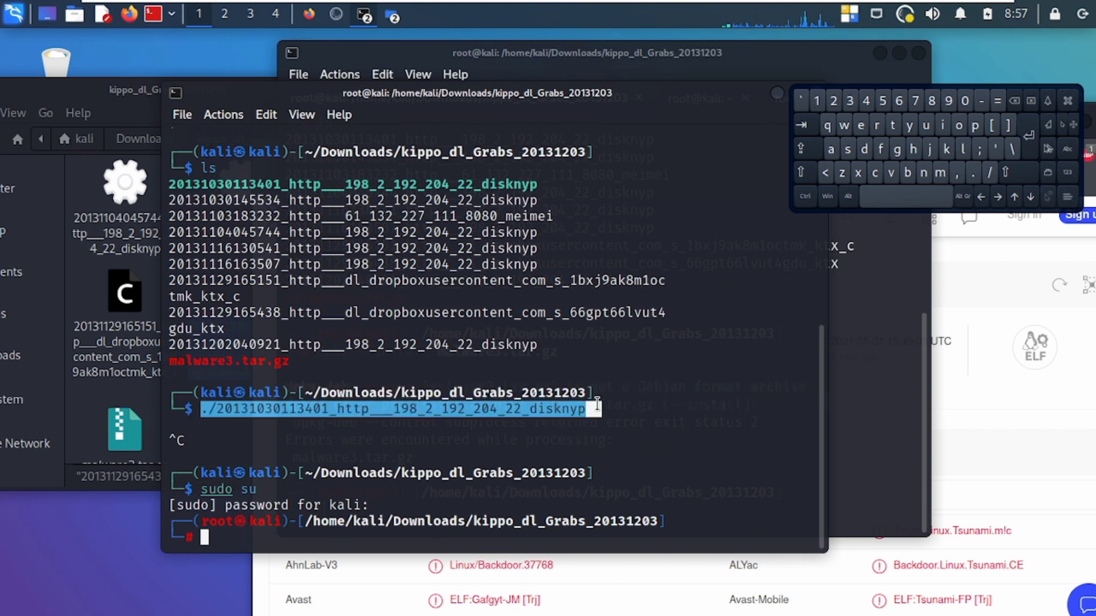
pyautogui.rightClick(594, 406)
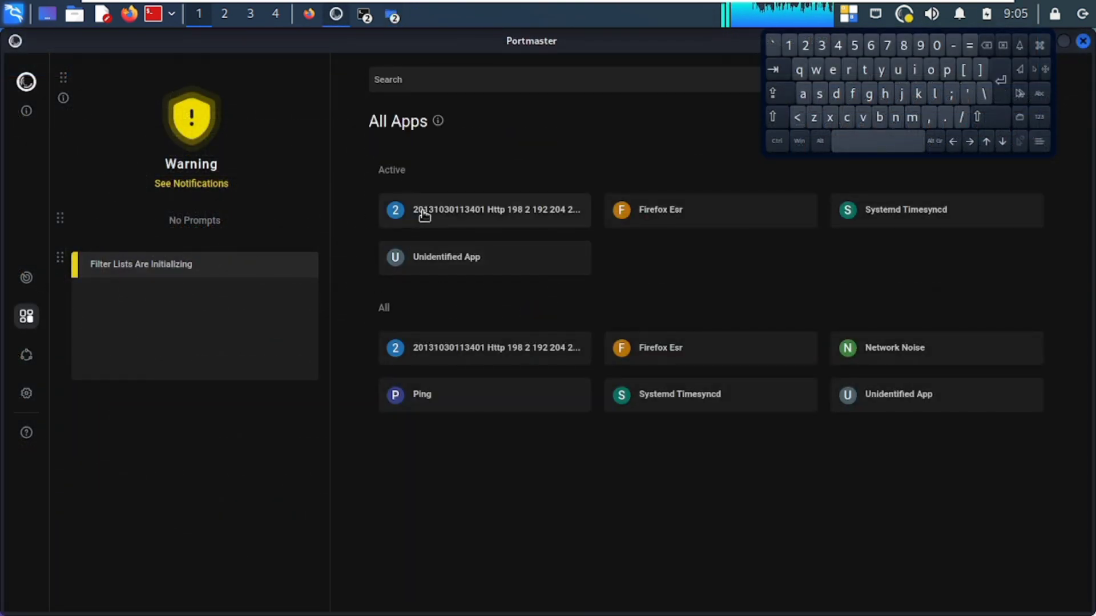
pyautogui.click(484, 210)
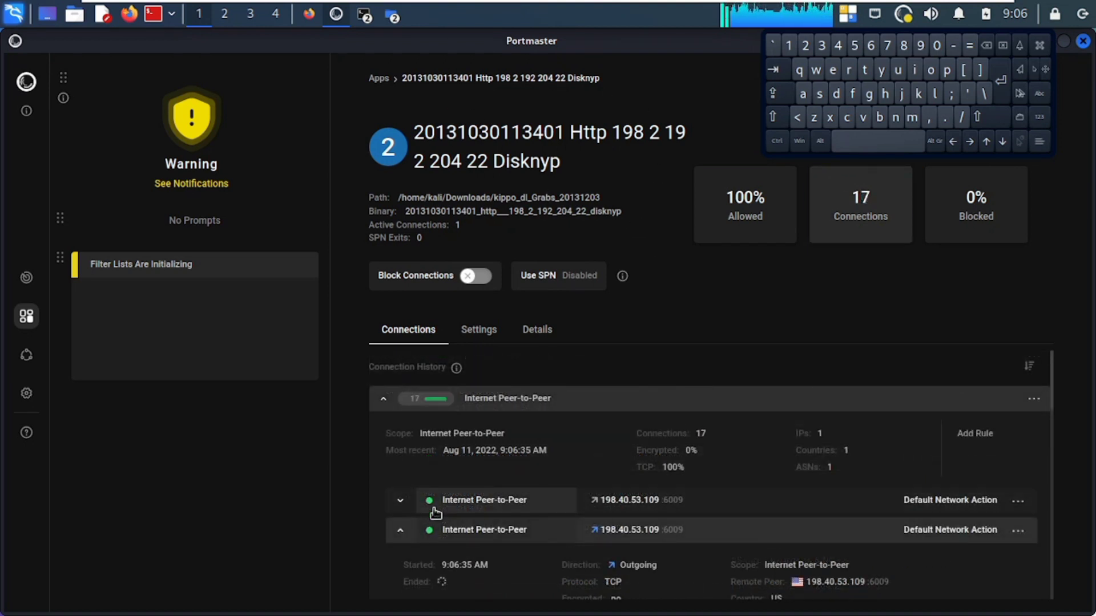
pyautogui.click(400, 500)
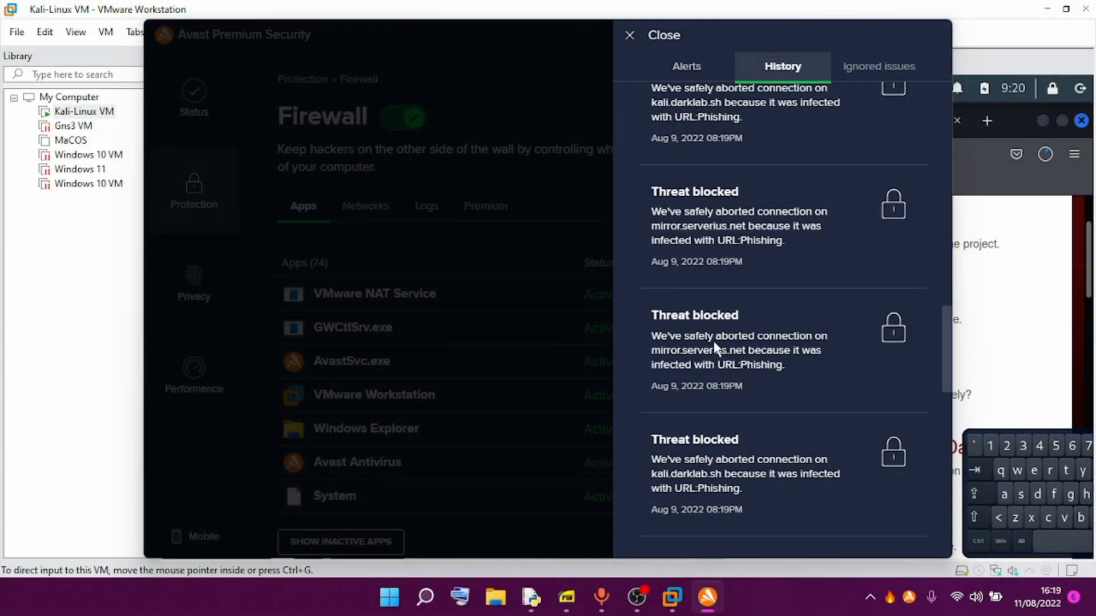
# Scroll through Avast's Threat blocked history entries and close the panel to return to Firewall.
pyautogui.scroll(-3)
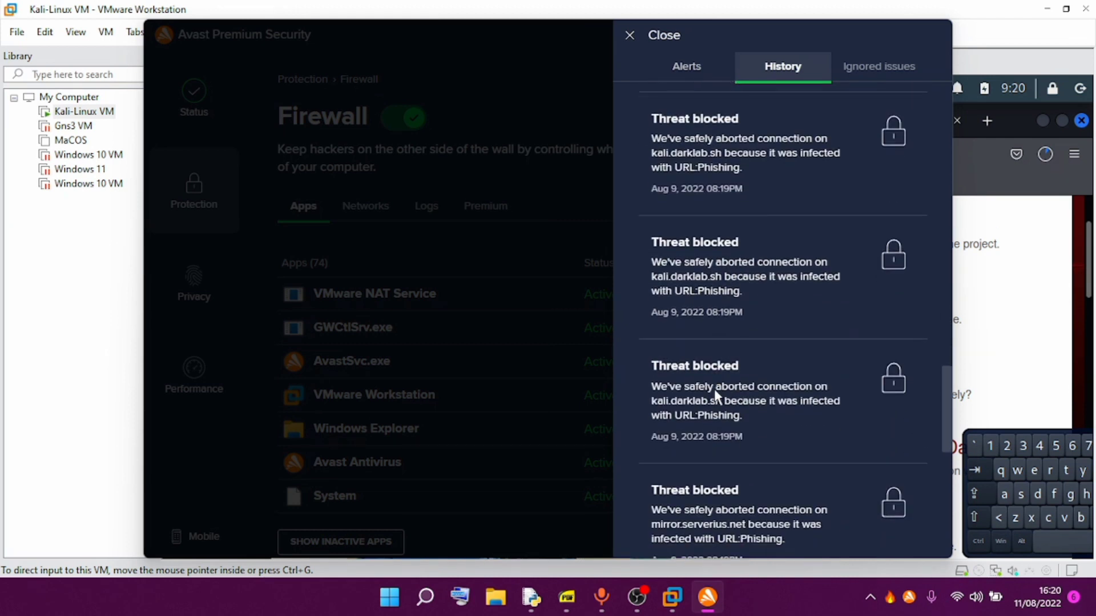
pyautogui.scroll(-3)
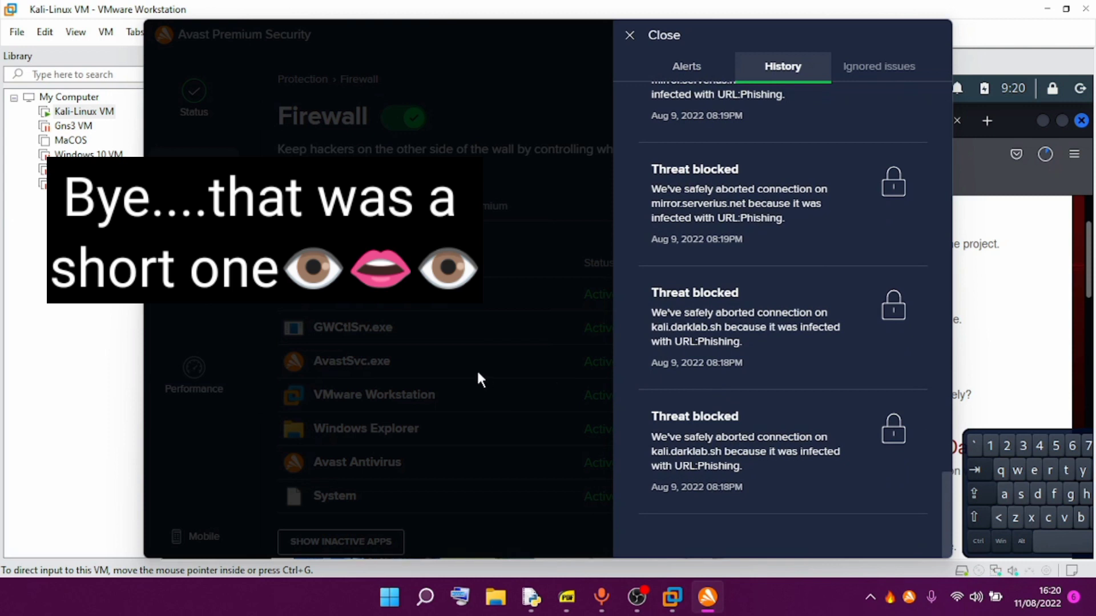
pyautogui.click(627, 35)
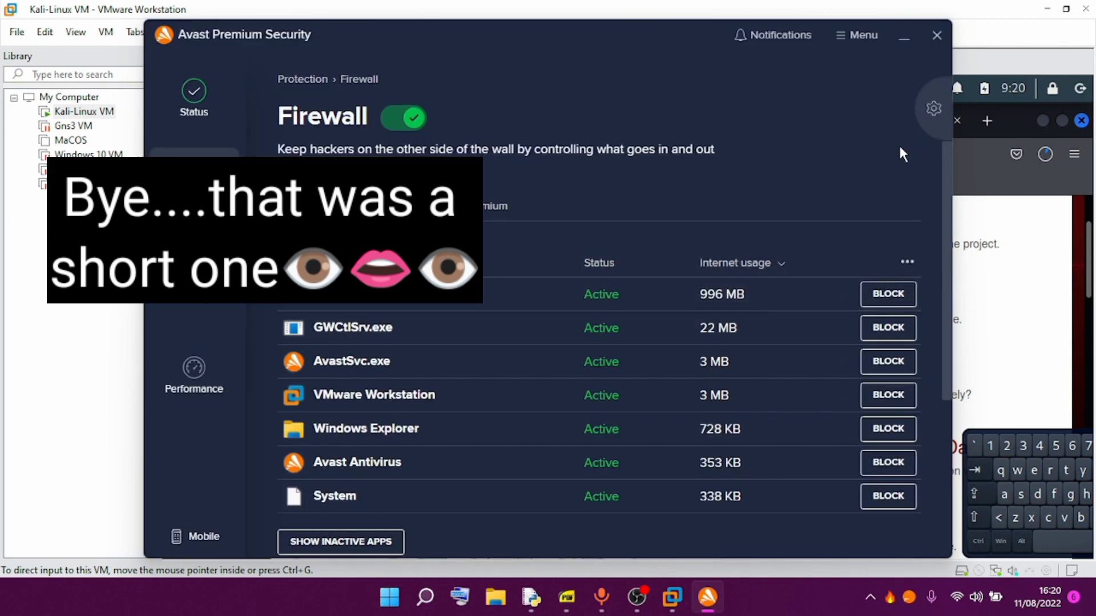
pyautogui.moveTo(779, 35)
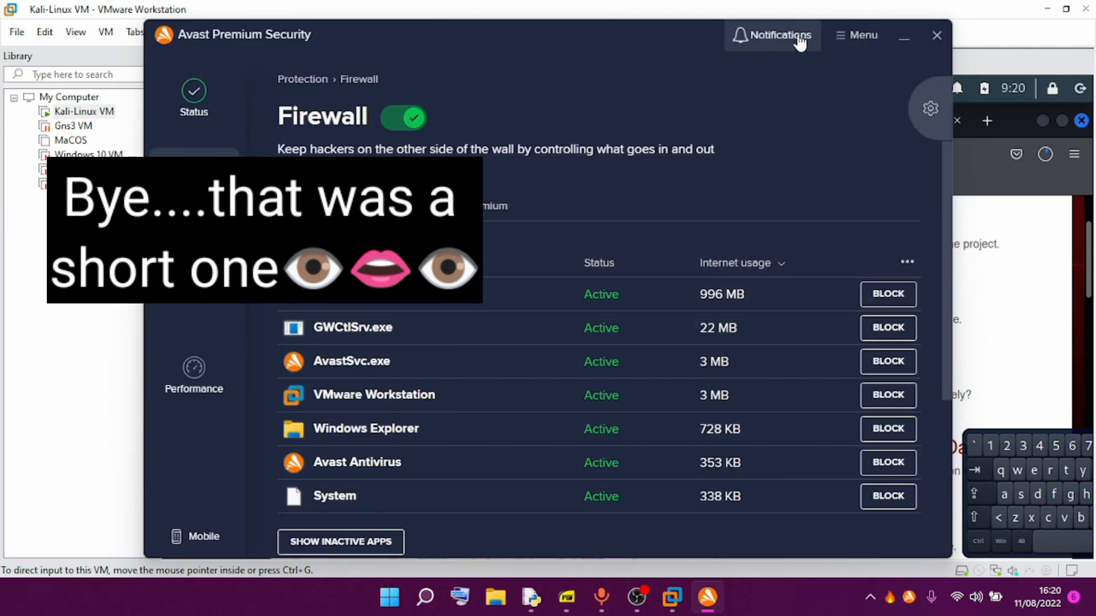